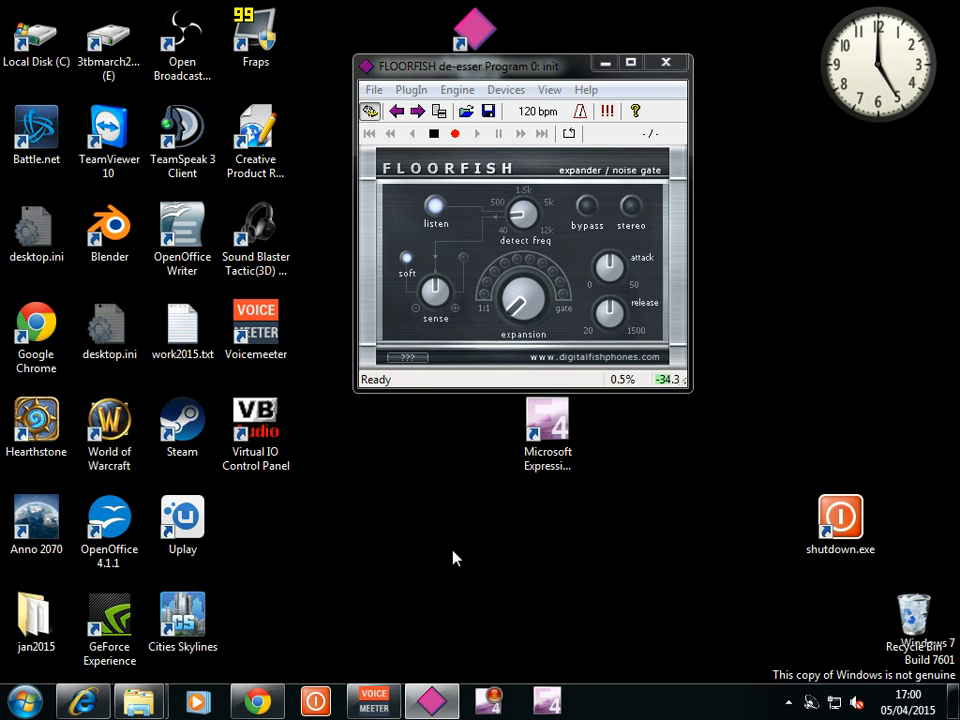
{"action": "mouse_move", "coordinate": [449, 519]}
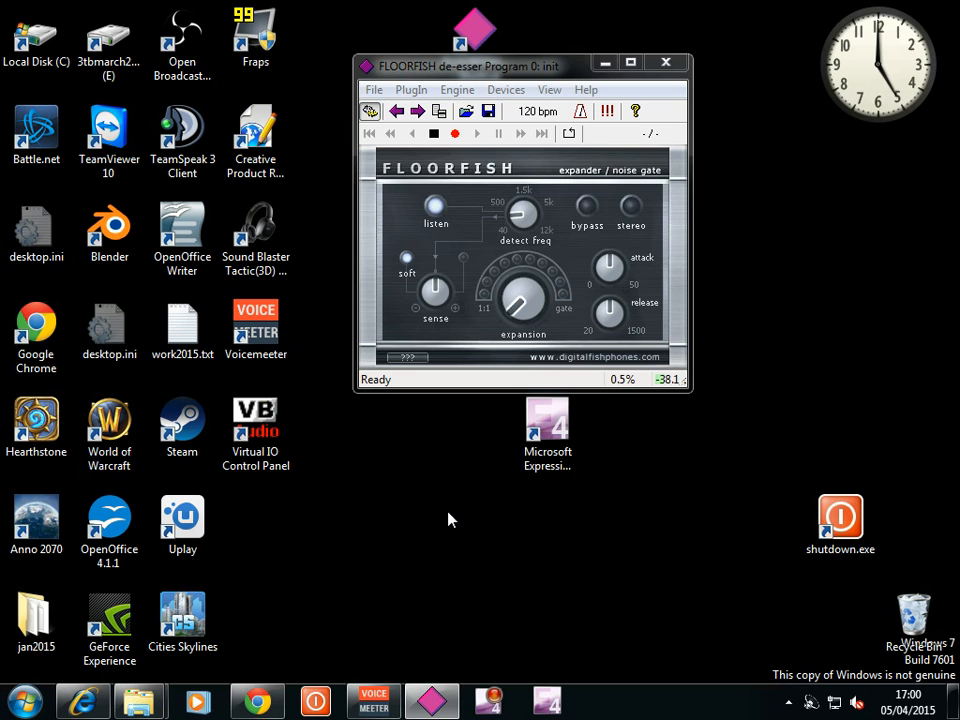
{"action": "mouse_move", "coordinate": [447, 525]}
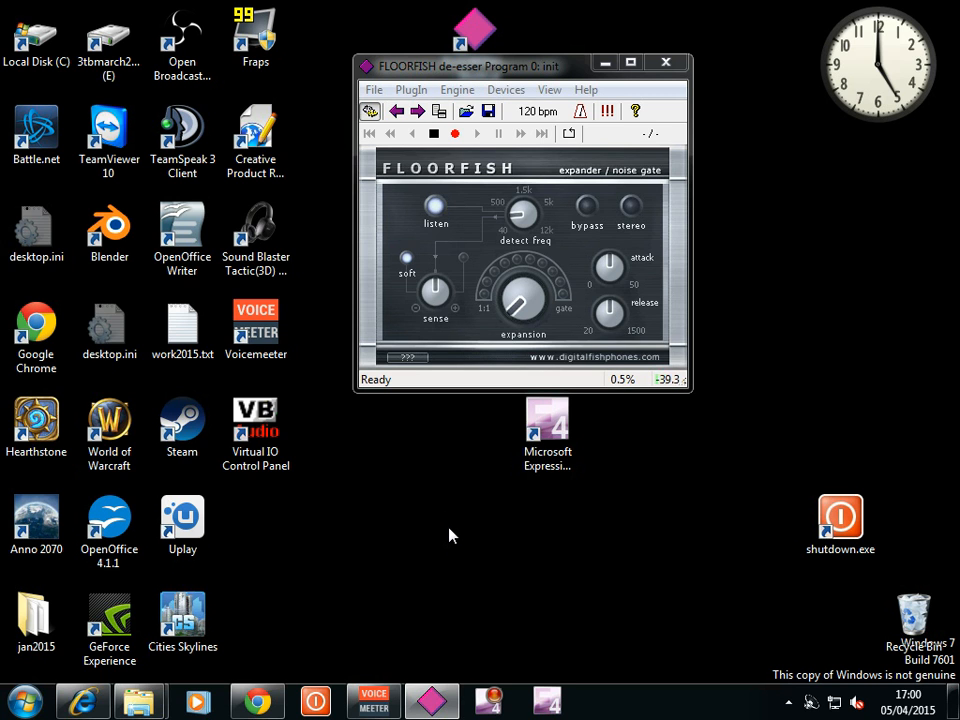
{"action": "mouse_move", "coordinate": [565, 325]}
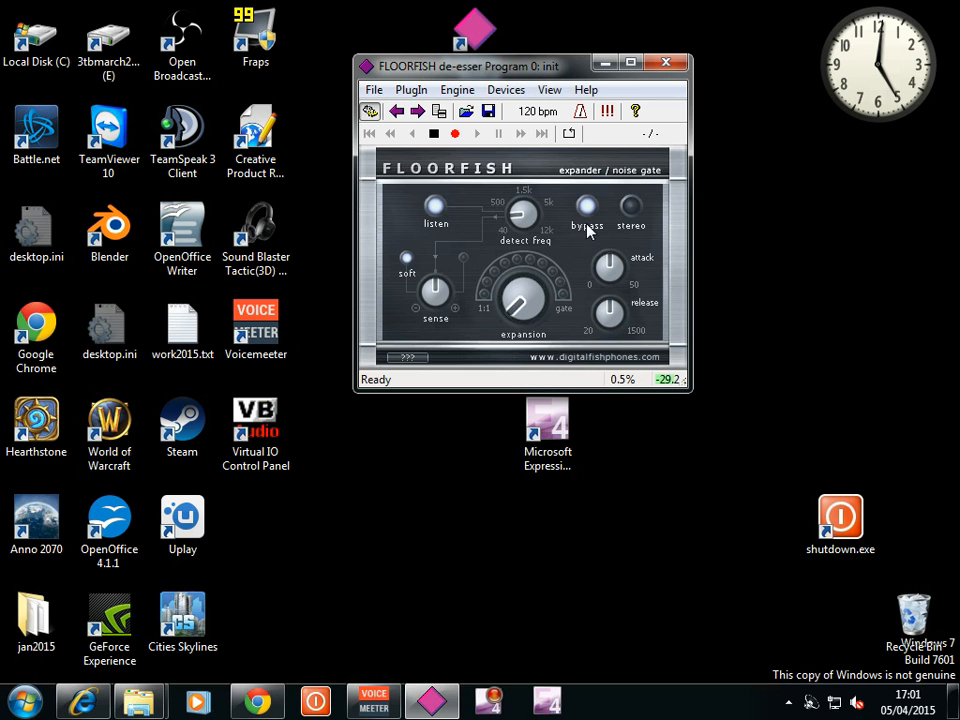
Step: Set the FLOORFISH wave buffer to 735 samples (60 b/s), keeping headset mic in and VoiceMeeter out
{"action": "left_click_drag", "start_coordinate": [585, 210], "coordinate": [523, 215]}
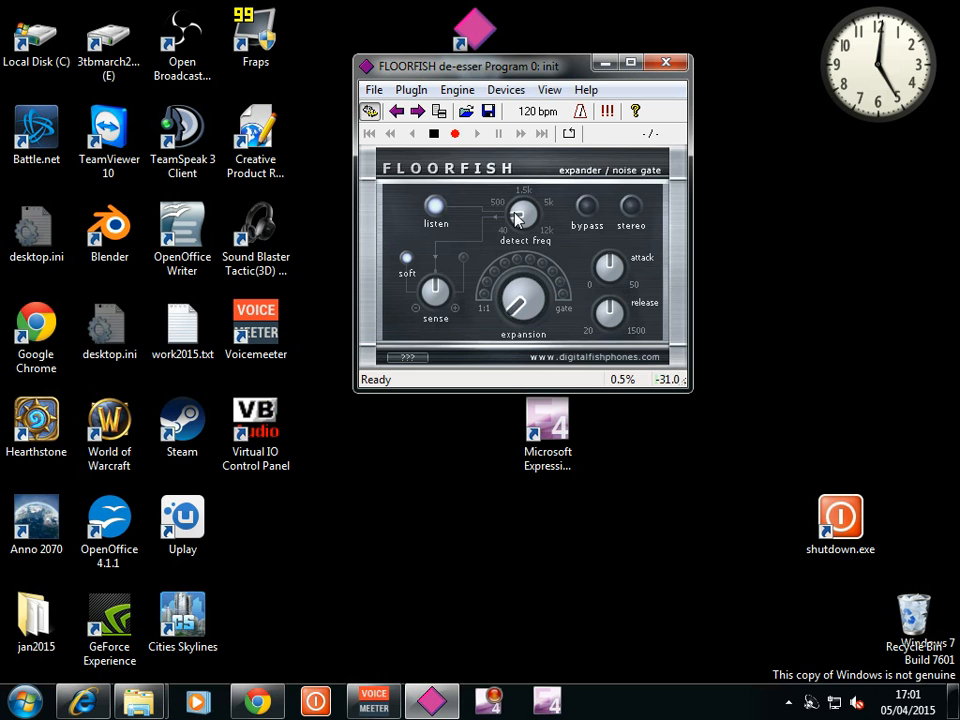
{"action": "left_click_drag", "start_coordinate": [520, 215], "coordinate": [512, 222]}
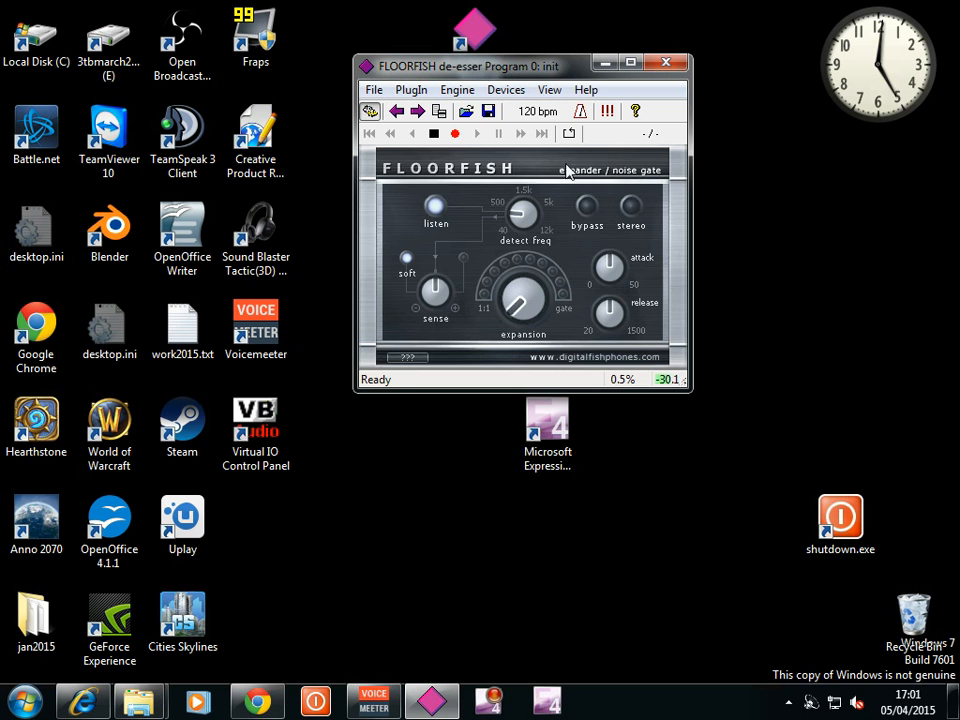
{"action": "left_click", "coordinate": [506, 90]}
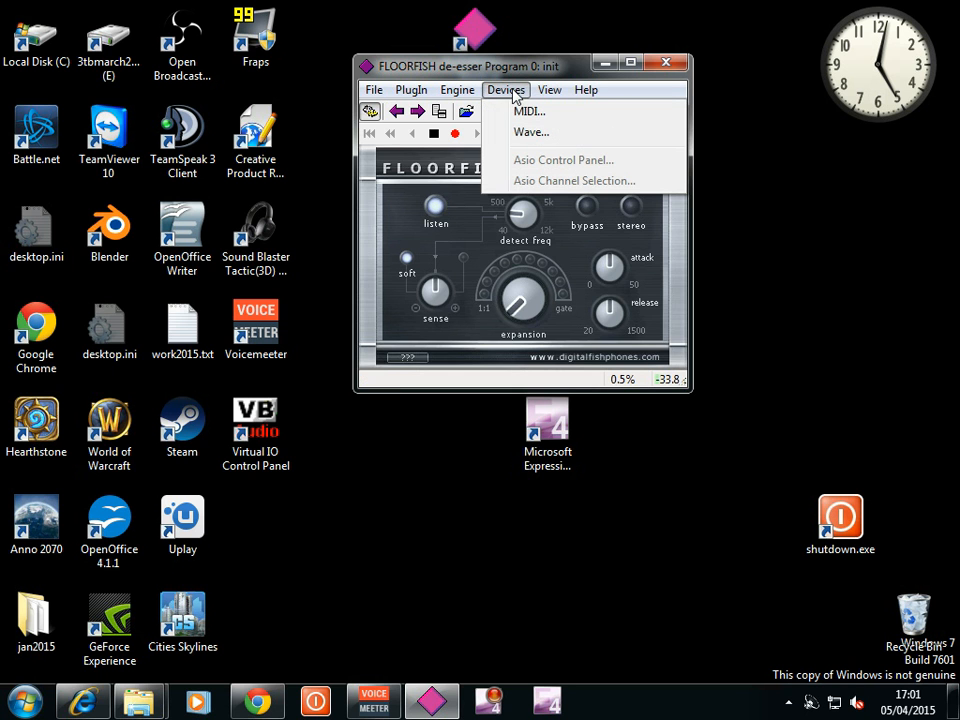
{"action": "left_click", "coordinate": [531, 132]}
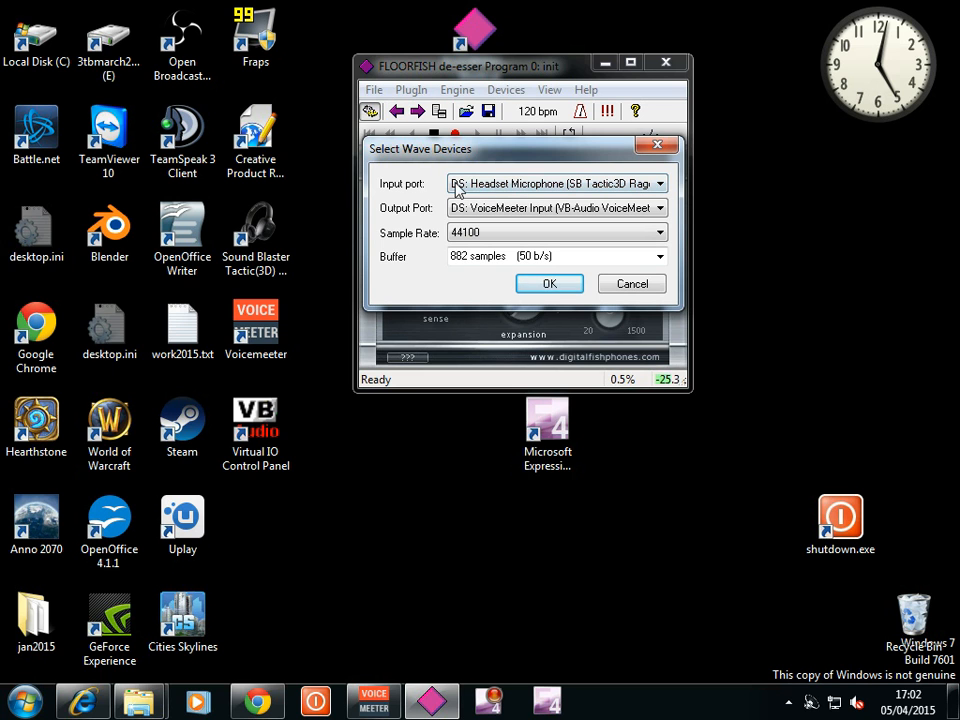
{"action": "mouse_move", "coordinate": [552, 190]}
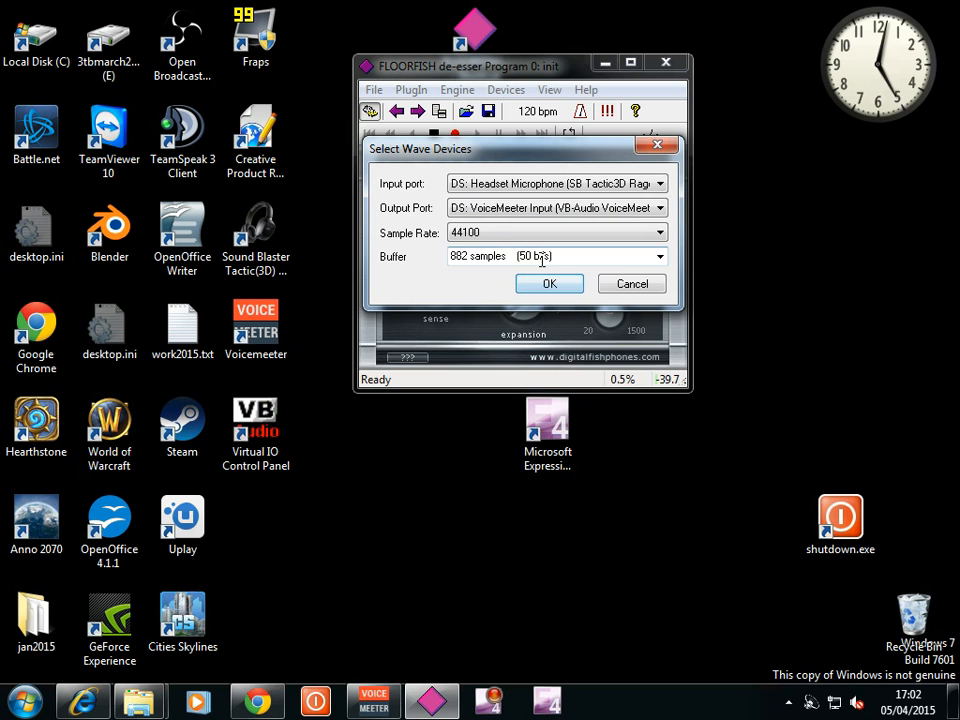
{"action": "left_click", "coordinate": [659, 256]}
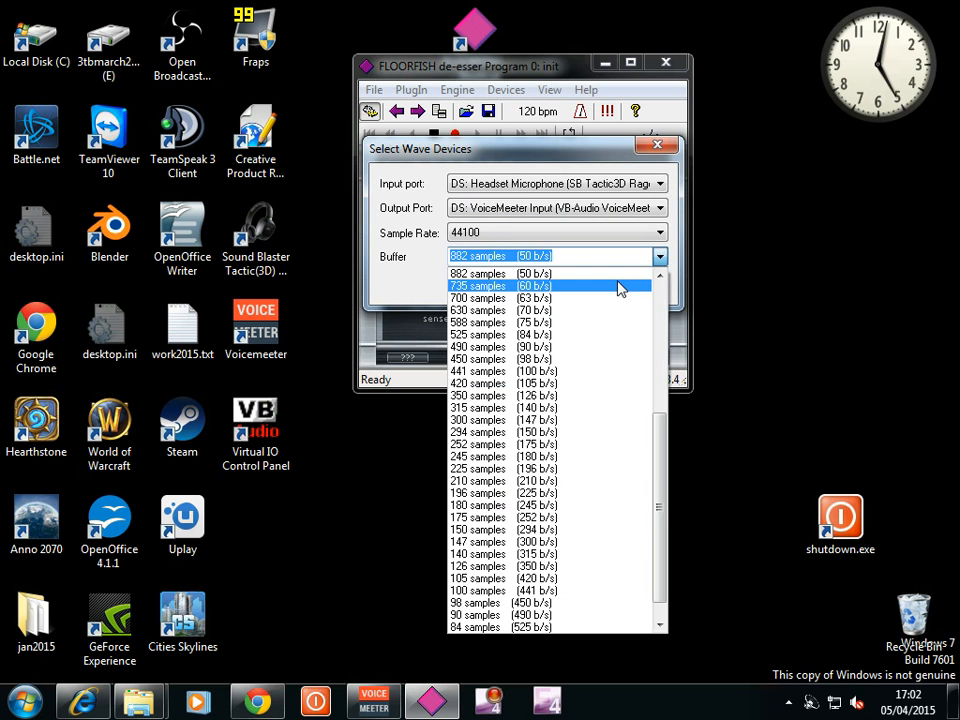
{"action": "left_click", "coordinate": [478, 286]}
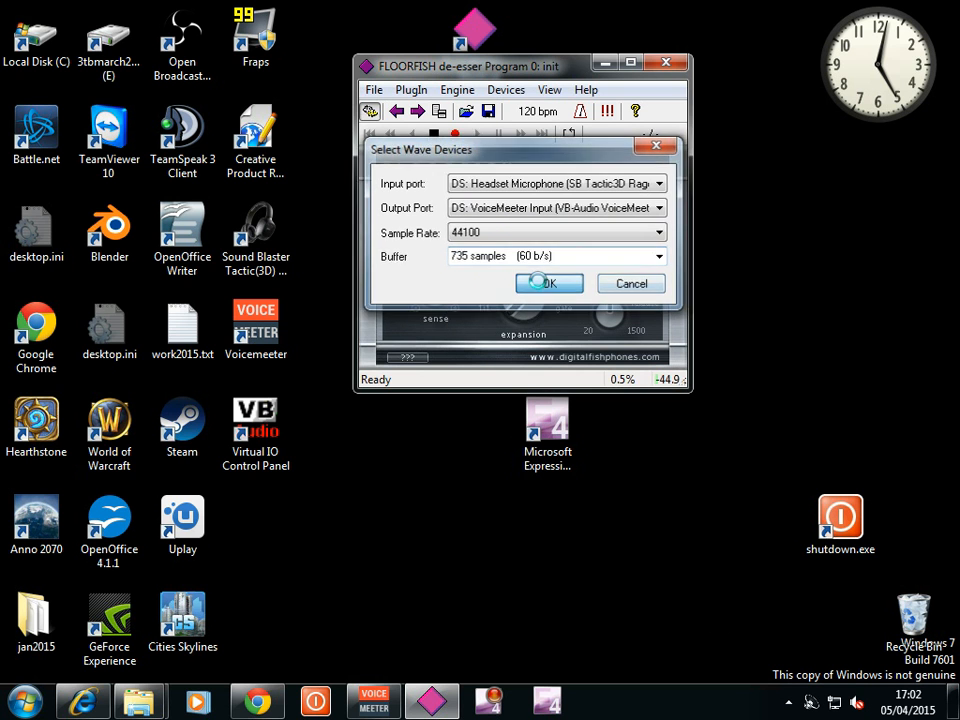
{"action": "left_click", "coordinate": [548, 283]}
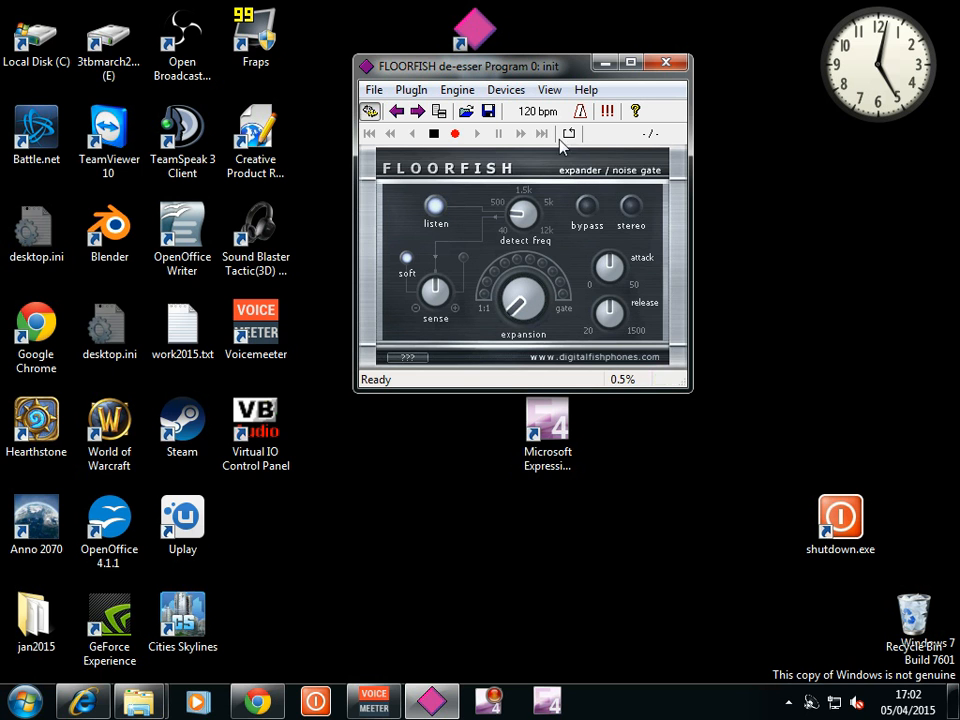
Step: Reopen the Devices > Wave device settings dialog
{"action": "left_click", "coordinate": [506, 89]}
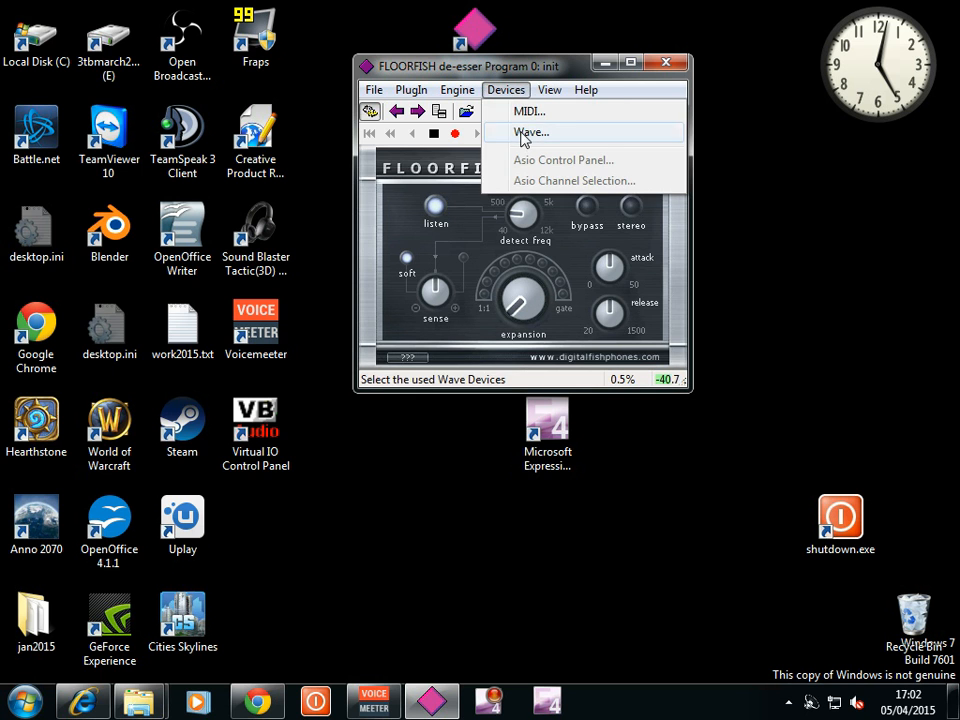
{"action": "left_click", "coordinate": [531, 132]}
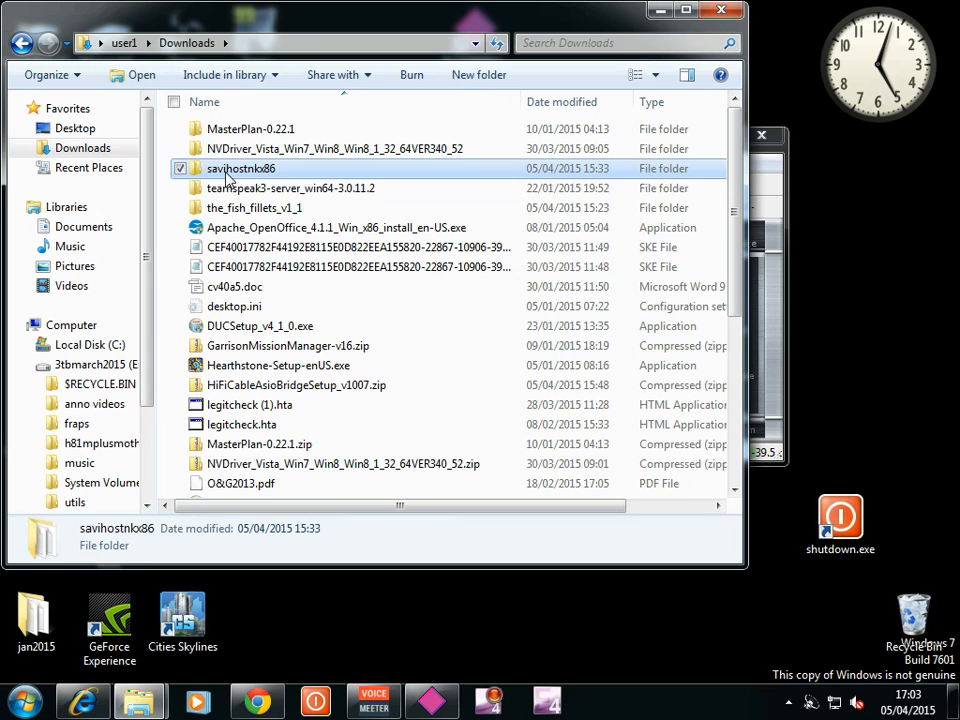
Step: Open the savihostnkx86 folder and select its path in the address bar
{"action": "double_click", "coordinate": [240, 168]}
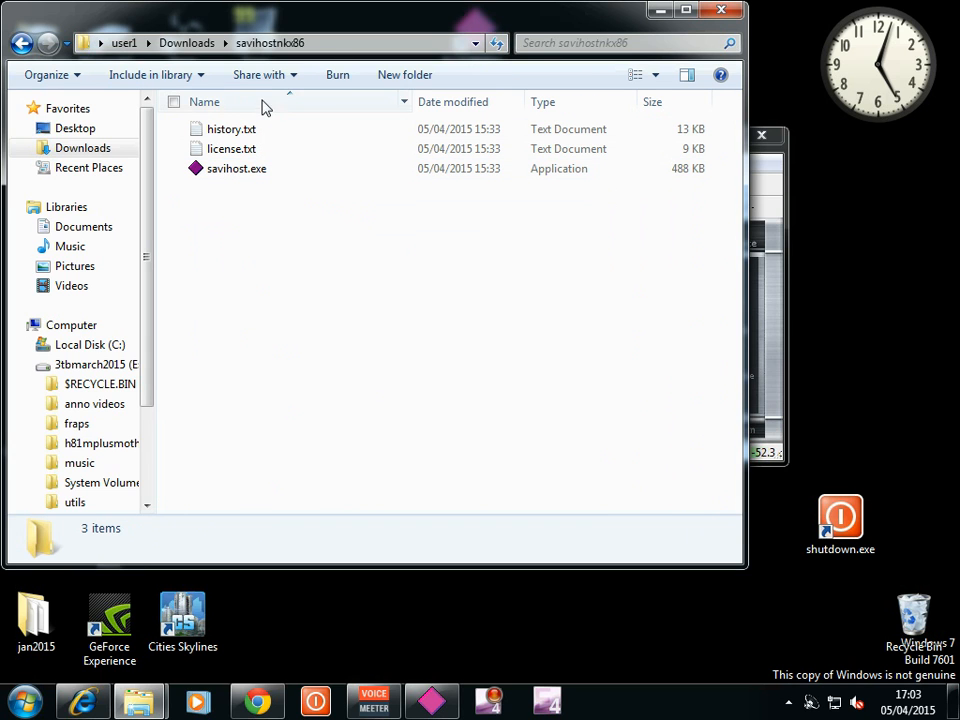
{"action": "left_click", "coordinate": [270, 43]}
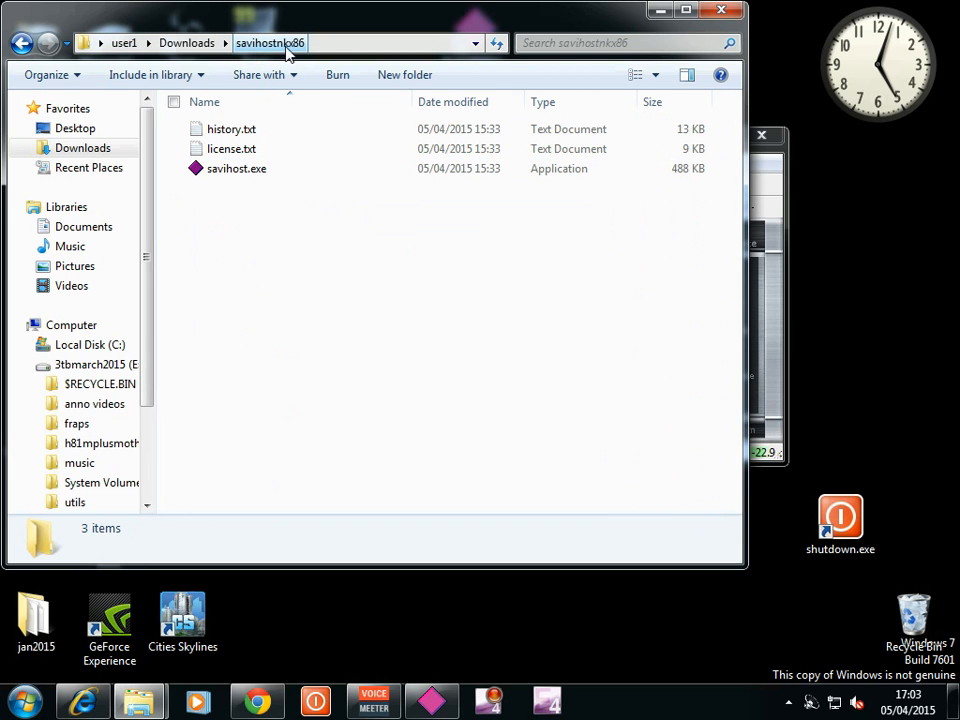
{"action": "mouse_move", "coordinate": [263, 60]}
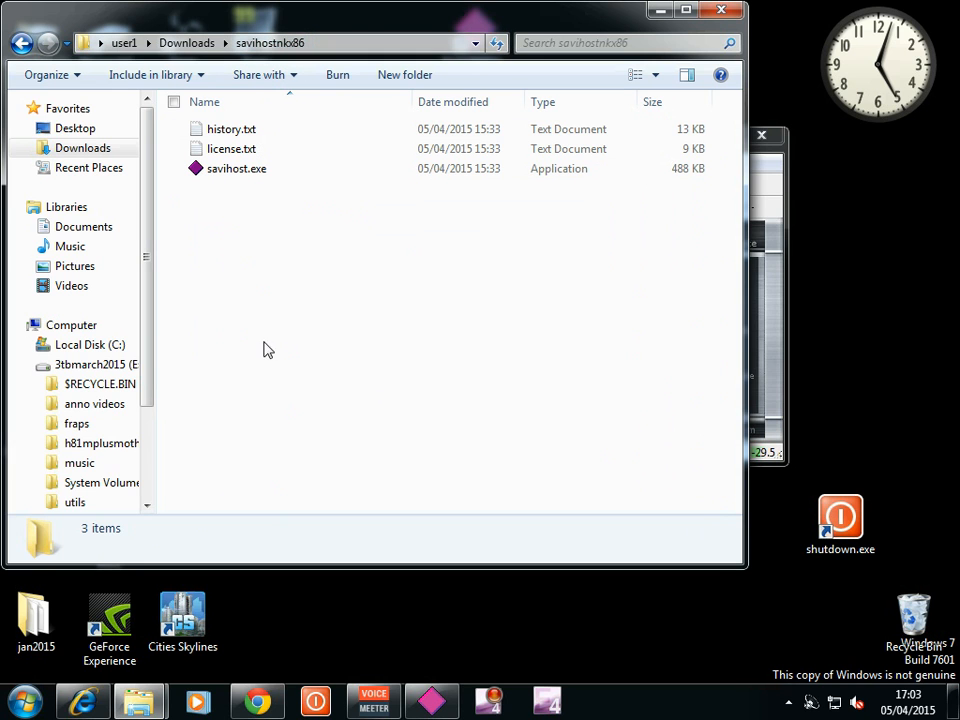
{"action": "mouse_move", "coordinate": [283, 63]}
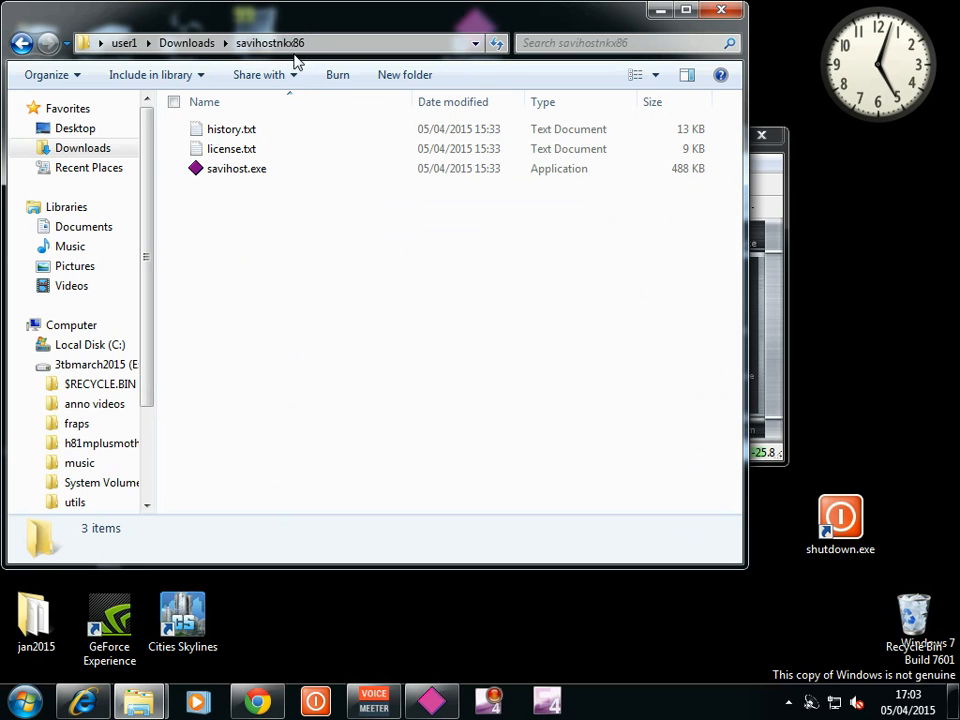
{"action": "mouse_move", "coordinate": [270, 213]}
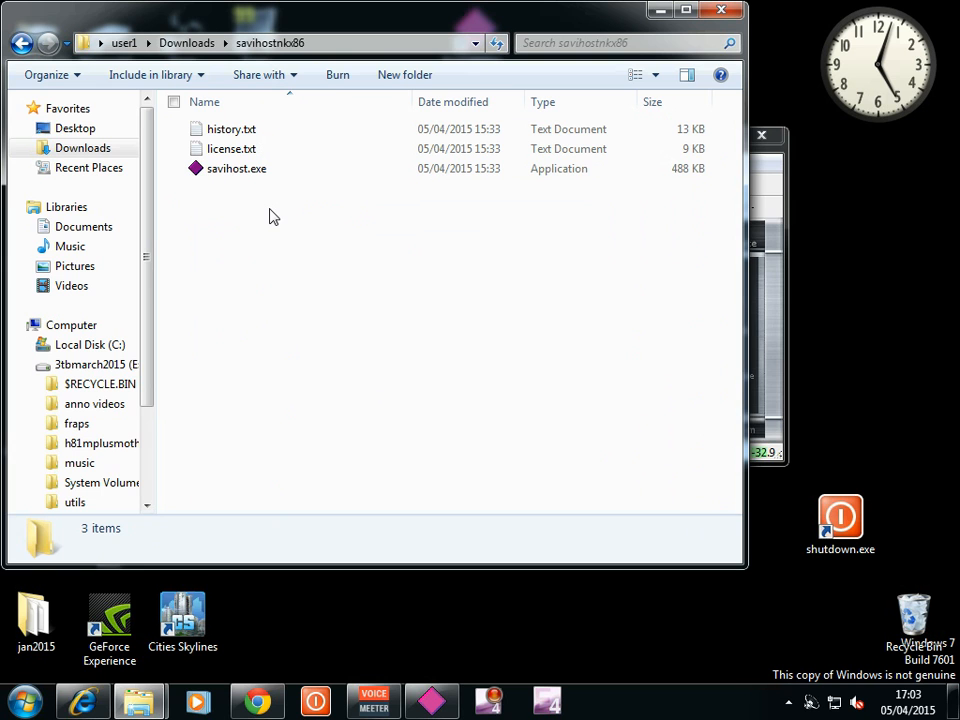
{"action": "mouse_move", "coordinate": [245, 252]}
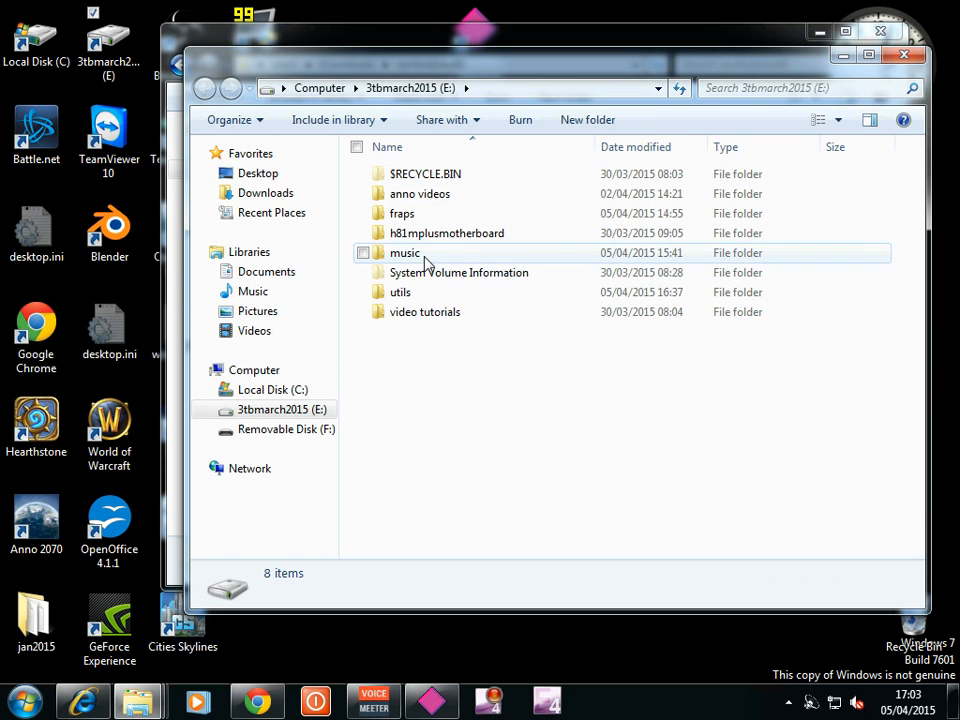
Step: Open the E: drive's music folder and select savihost.exe in the savihostnkx86 window
{"action": "double_click", "coordinate": [405, 252]}
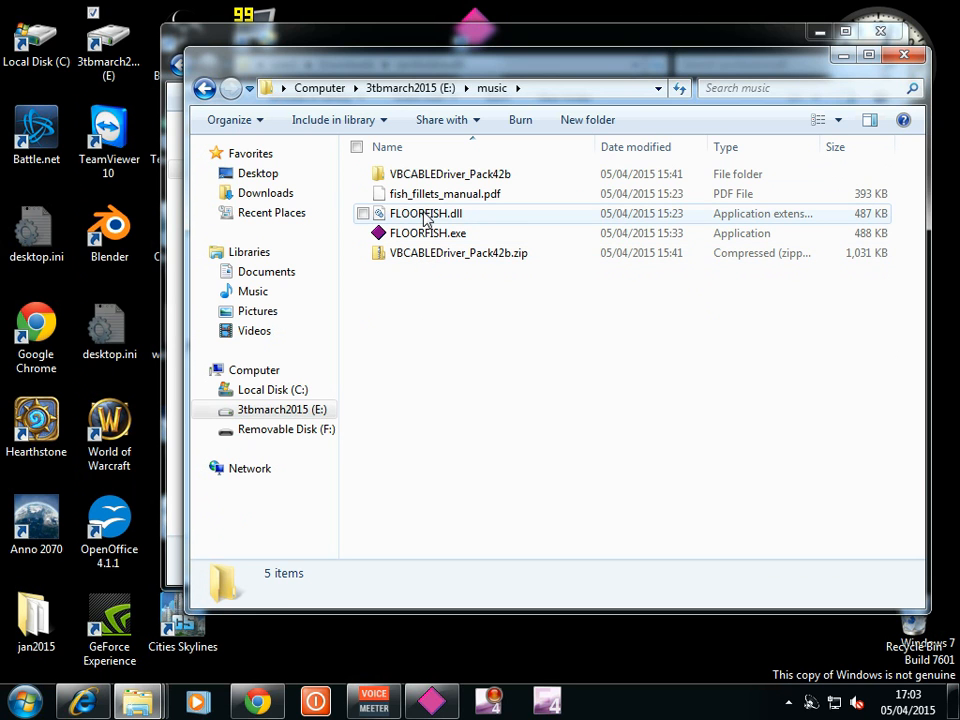
{"action": "mouse_move", "coordinate": [458, 218]}
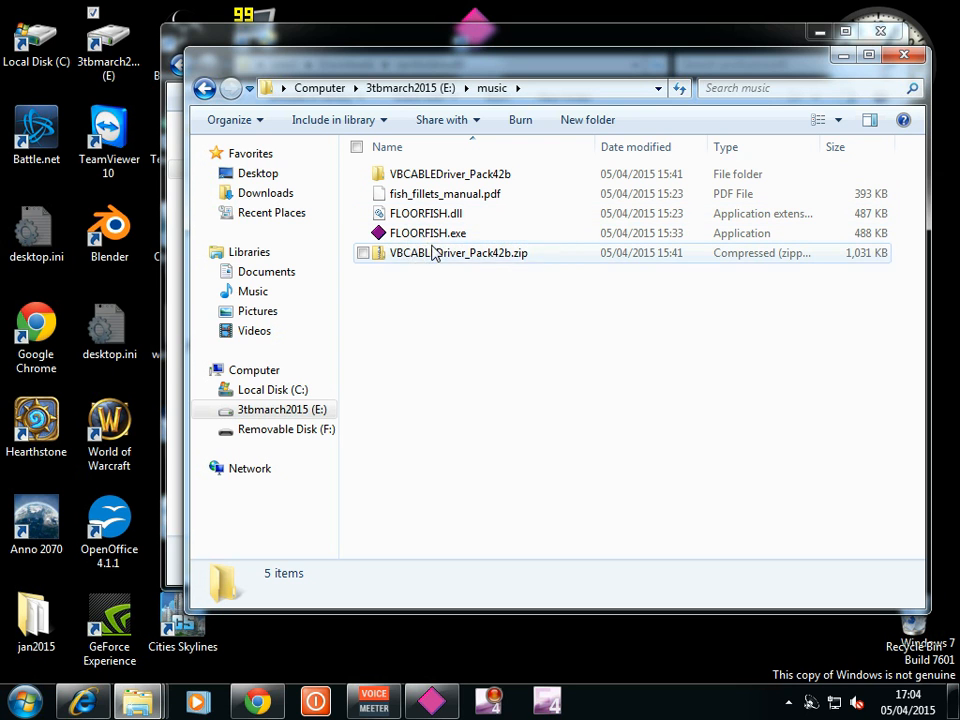
{"action": "mouse_move", "coordinate": [425, 213]}
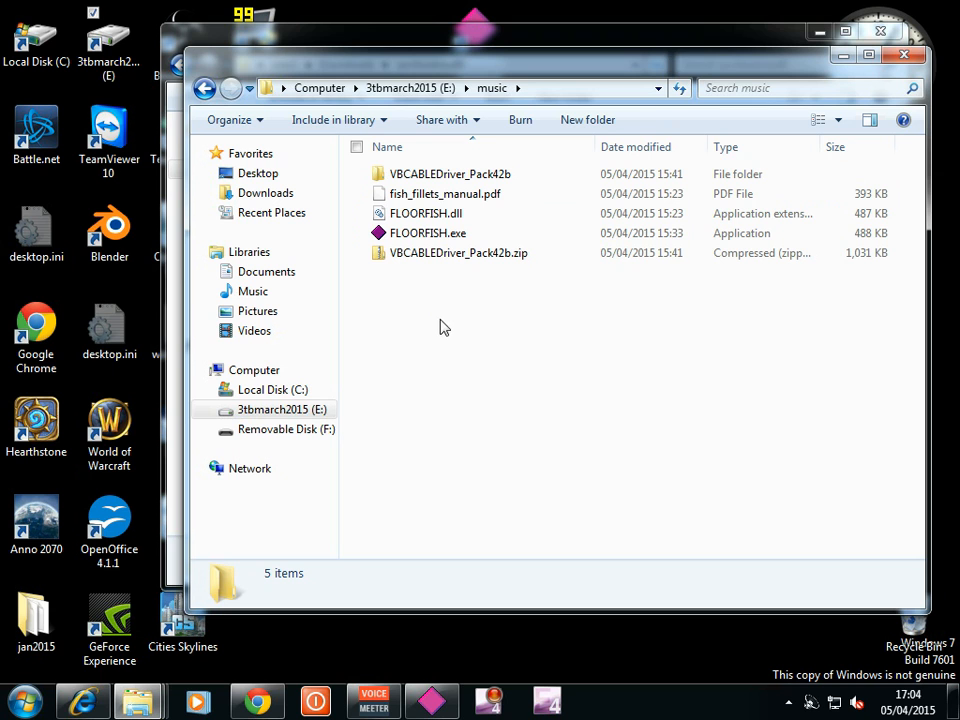
{"action": "mouse_move", "coordinate": [350, 72]}
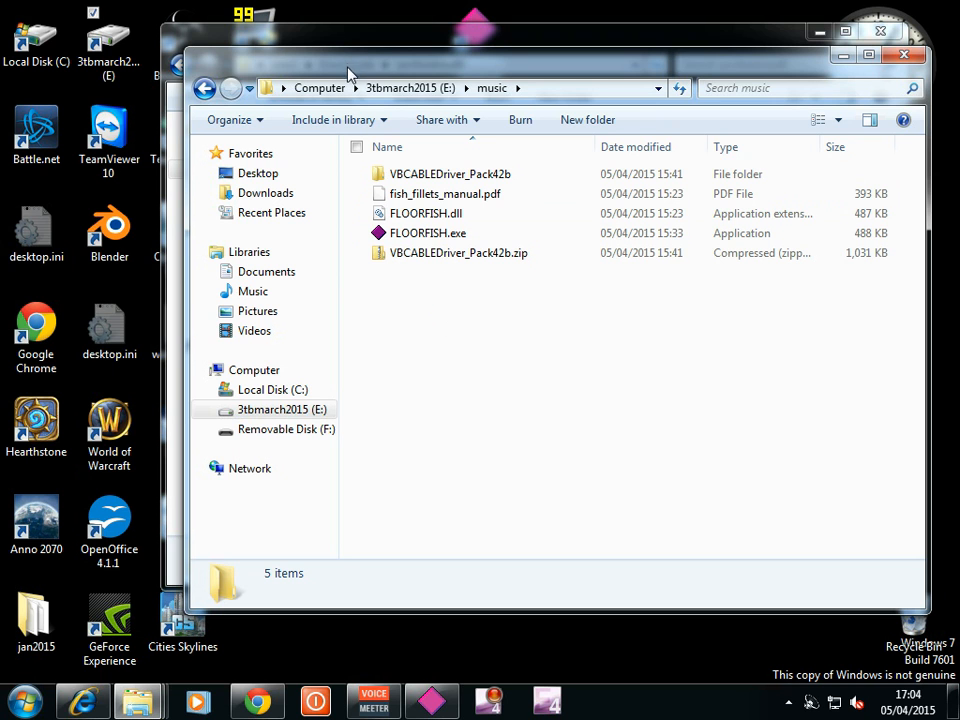
{"action": "mouse_move", "coordinate": [427, 233]}
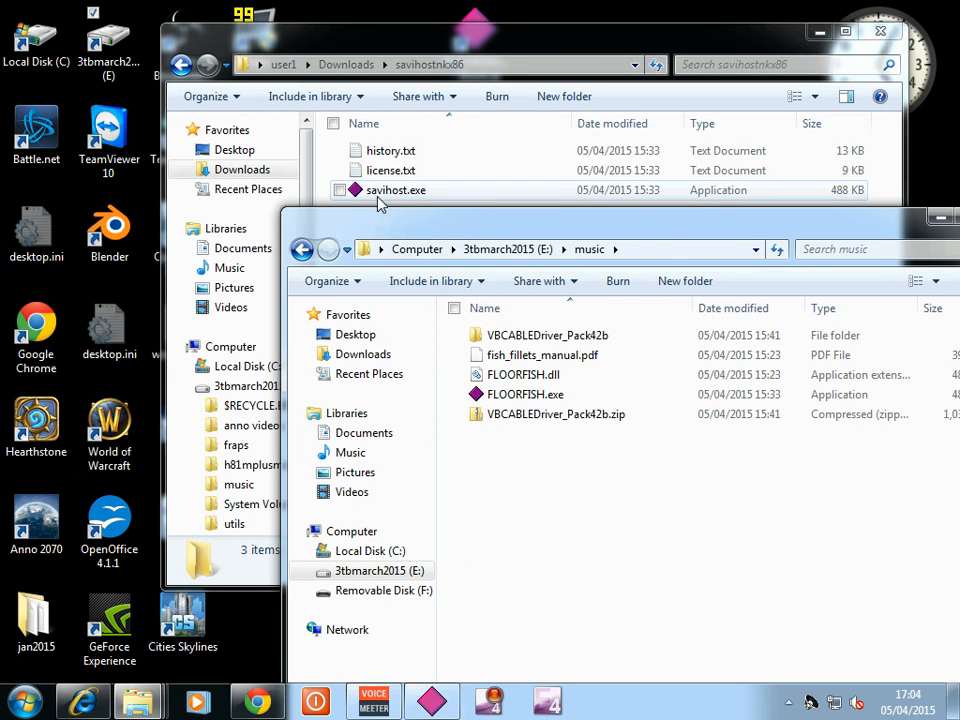
{"action": "left_click", "coordinate": [524, 394]}
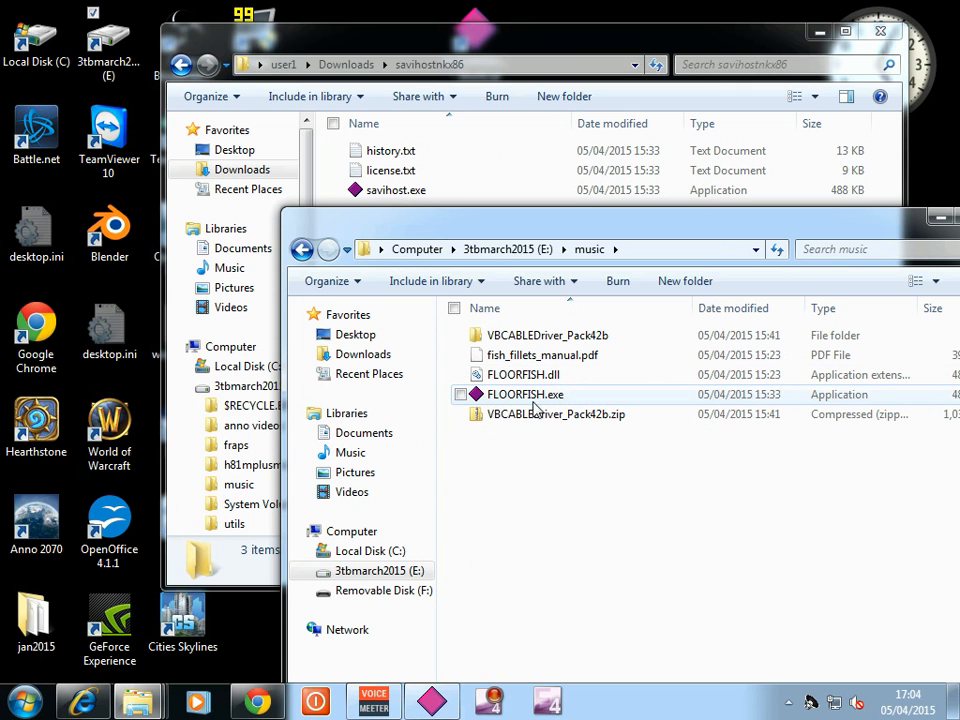
{"action": "mouse_move", "coordinate": [524, 374]}
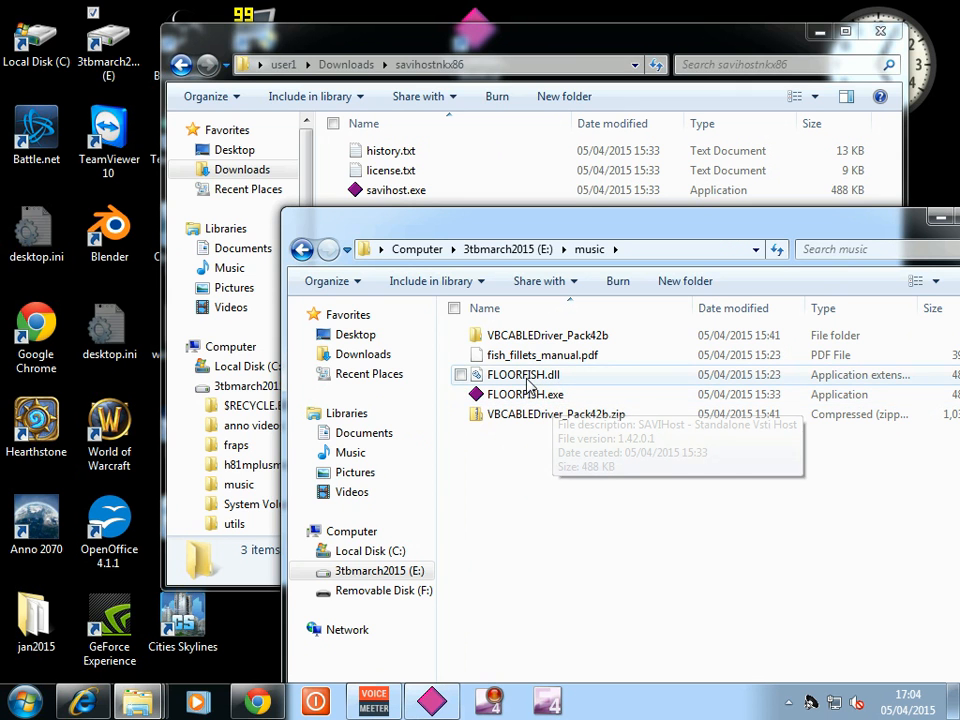
{"action": "mouse_move", "coordinate": [540, 503]}
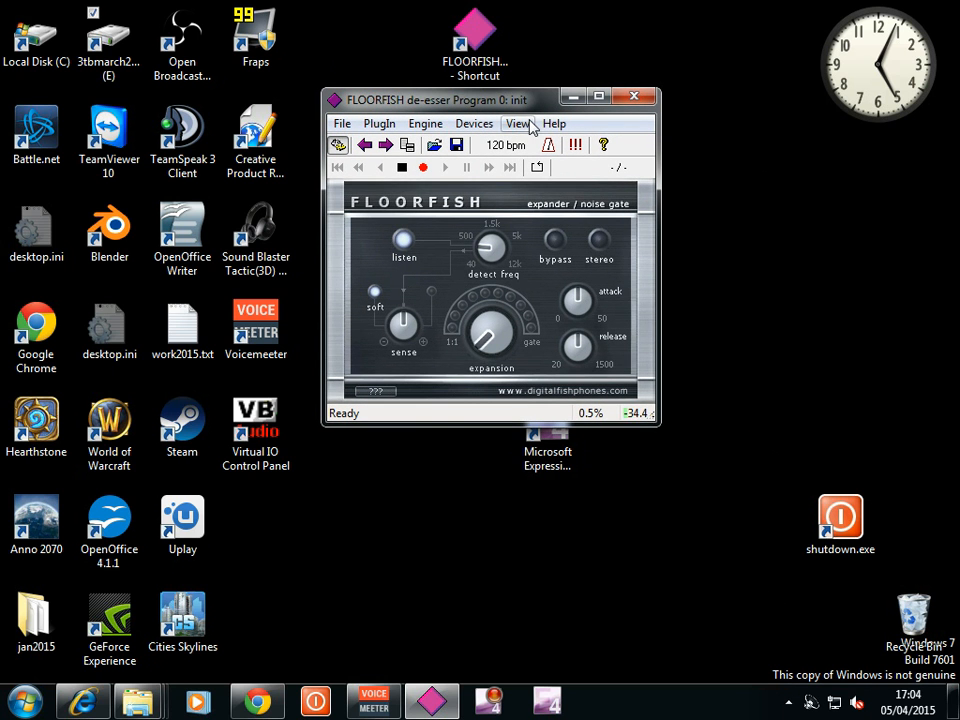
Step: Confirm the wave device routes Headset Microphone input to VoiceMeeter Input output
{"action": "left_click", "coordinate": [474, 123]}
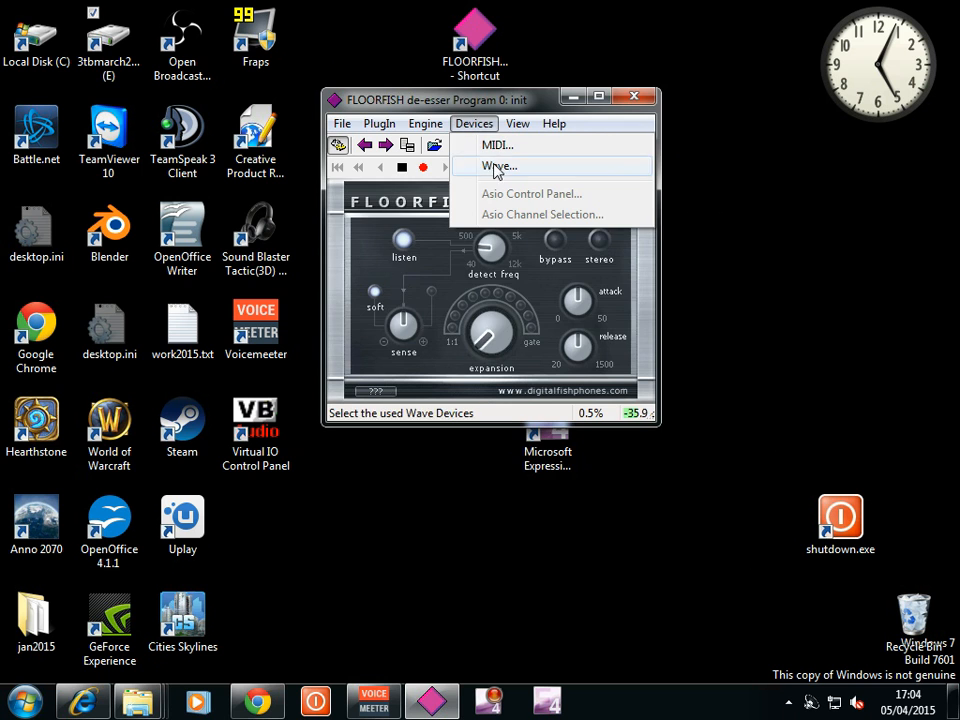
{"action": "left_click", "coordinate": [499, 166]}
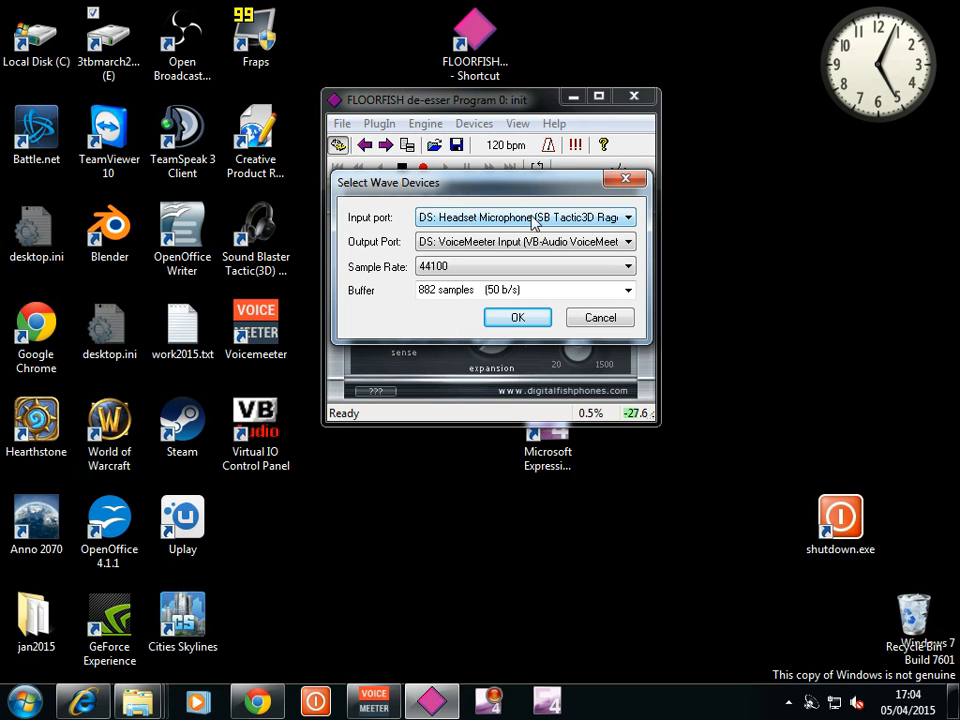
{"action": "mouse_move", "coordinate": [505, 258]}
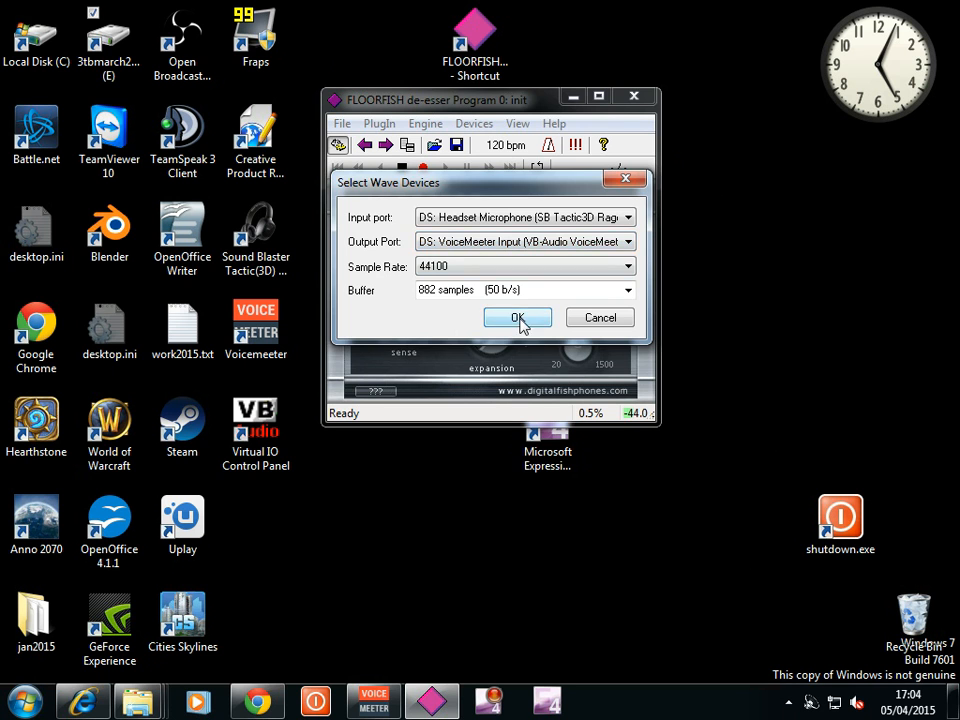
{"action": "left_click", "coordinate": [517, 317]}
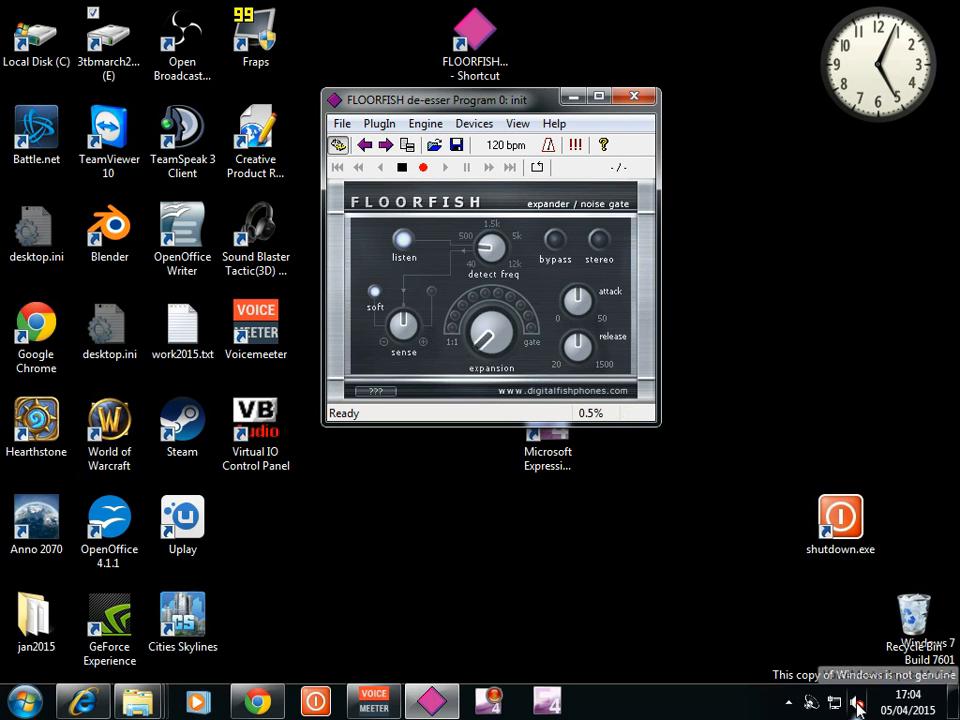
{"action": "left_click", "coordinate": [856, 700]}
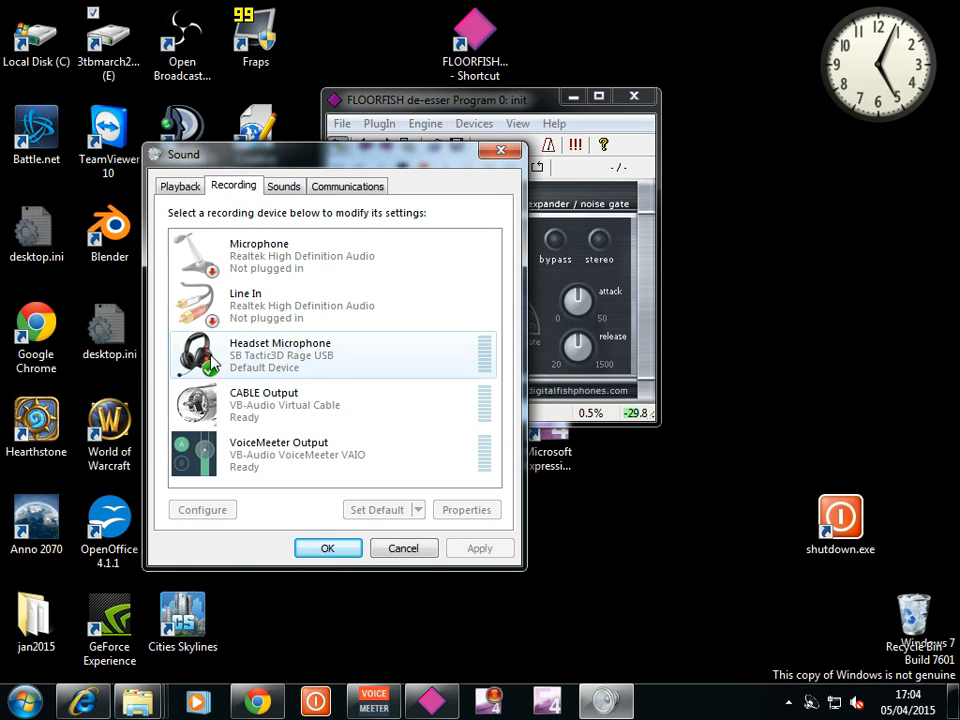
{"action": "left_click", "coordinate": [180, 185]}
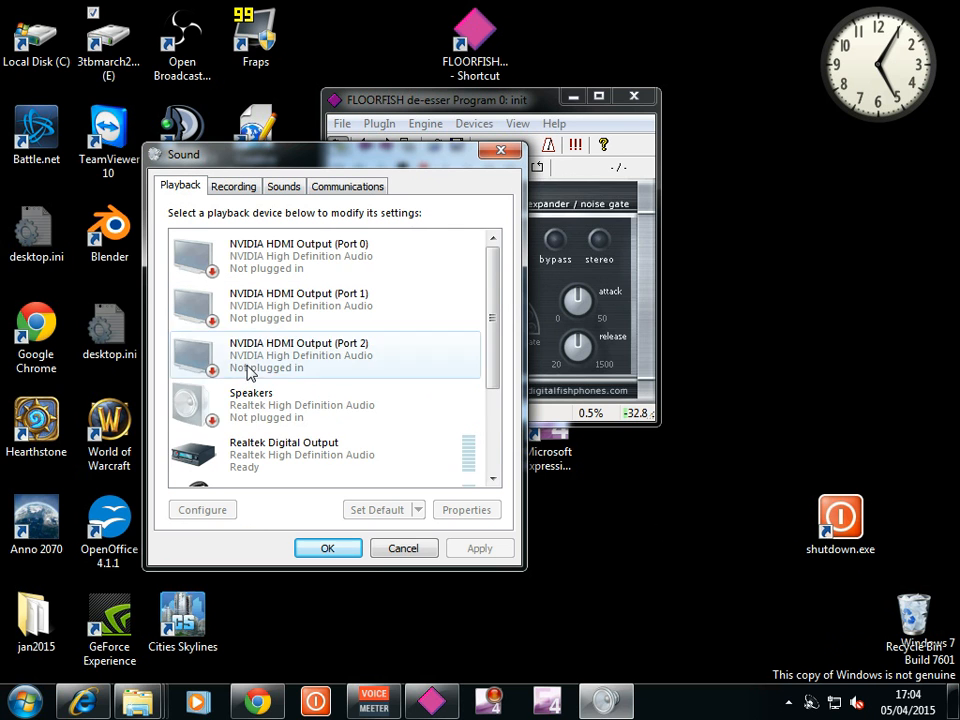
{"action": "scroll", "scroll_direction": "down", "scroll_amount": 3}
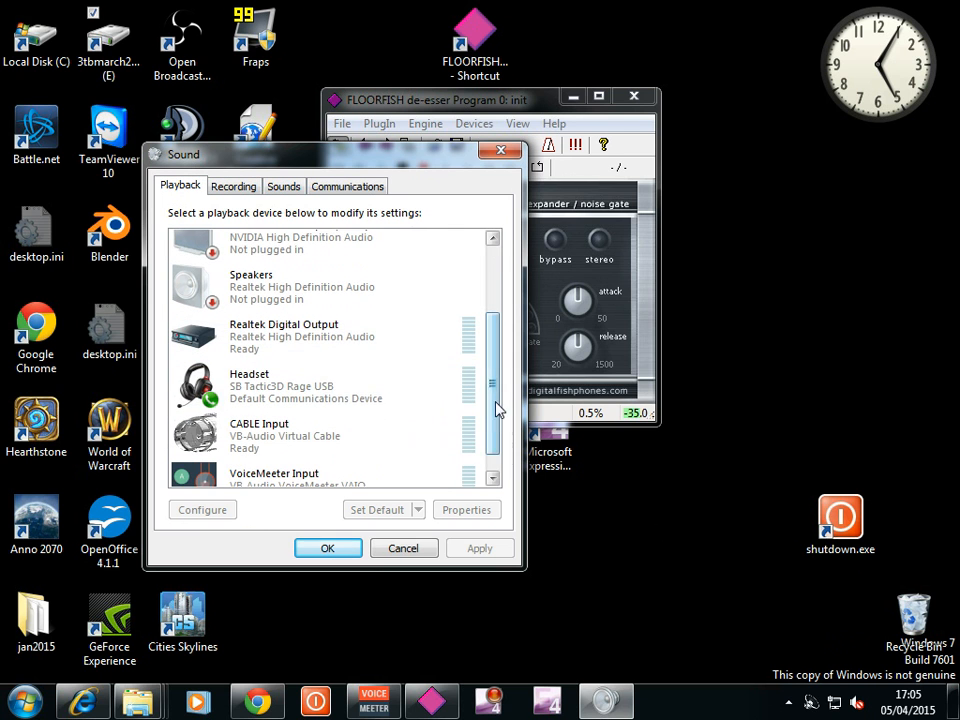
{"action": "scroll", "scroll_direction": "down", "scroll_amount": 3}
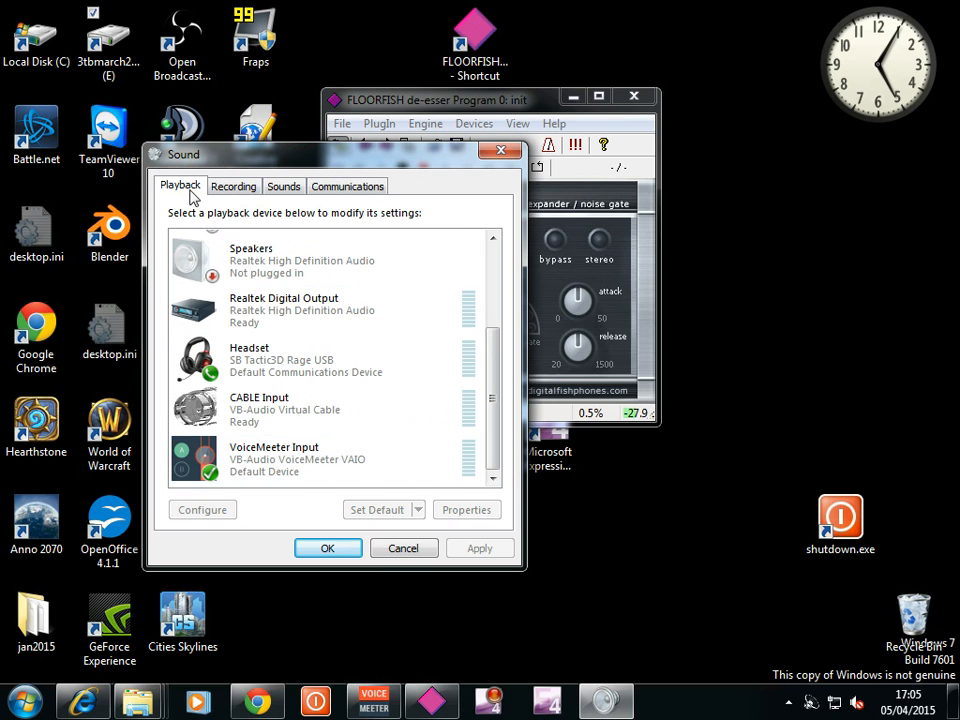
{"action": "left_click", "coordinate": [320, 458]}
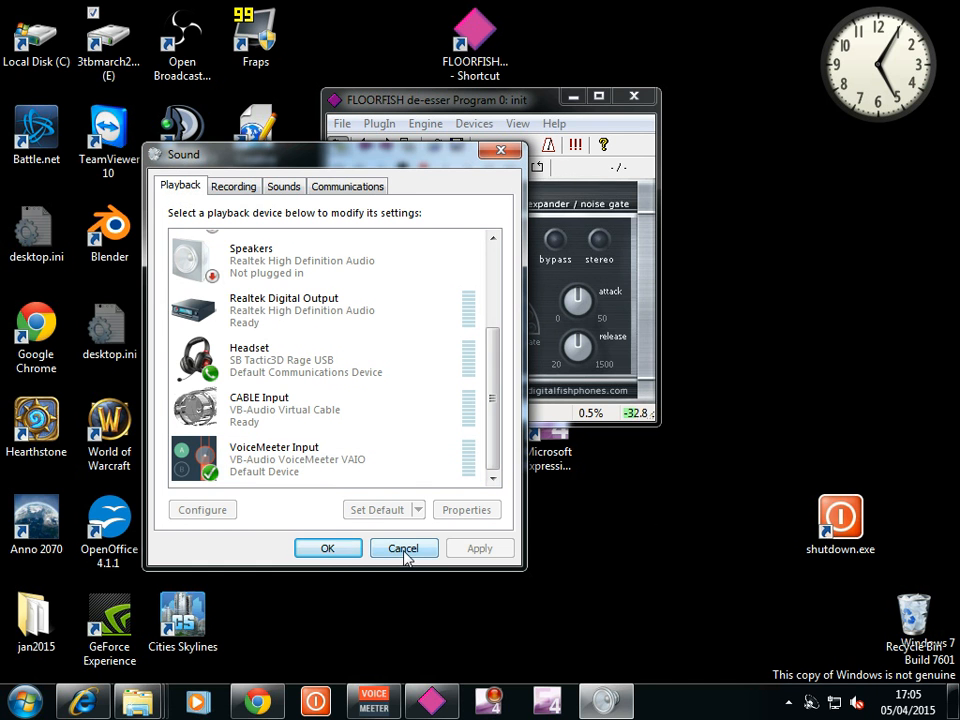
{"action": "left_click", "coordinate": [403, 548]}
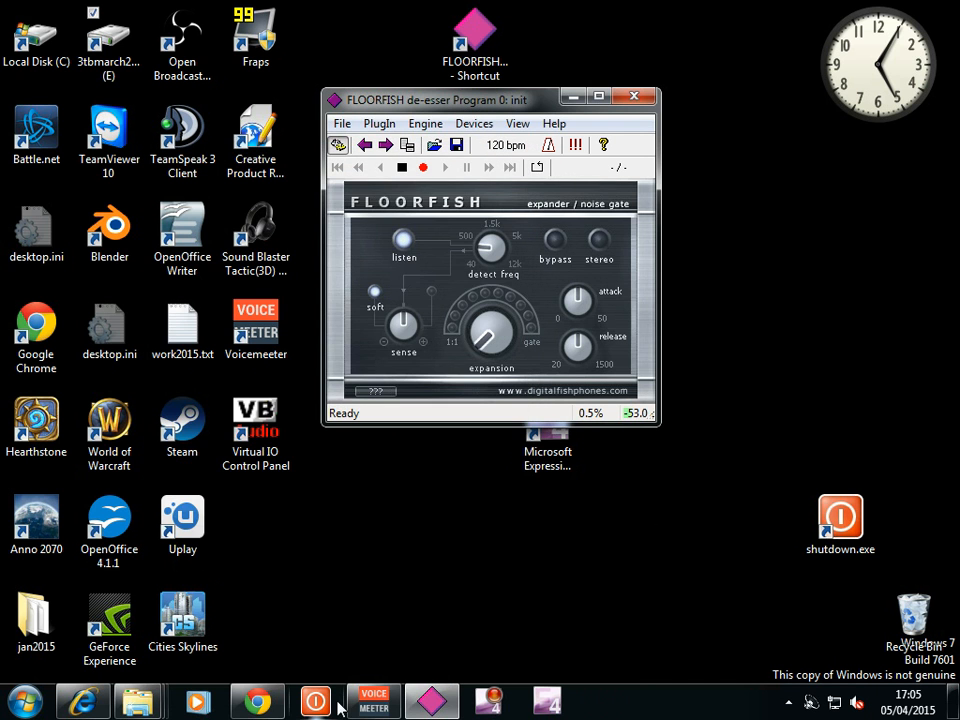
Step: Bring the VoiceMeeter mixer to the front from the taskbar
{"action": "left_click", "coordinate": [373, 700]}
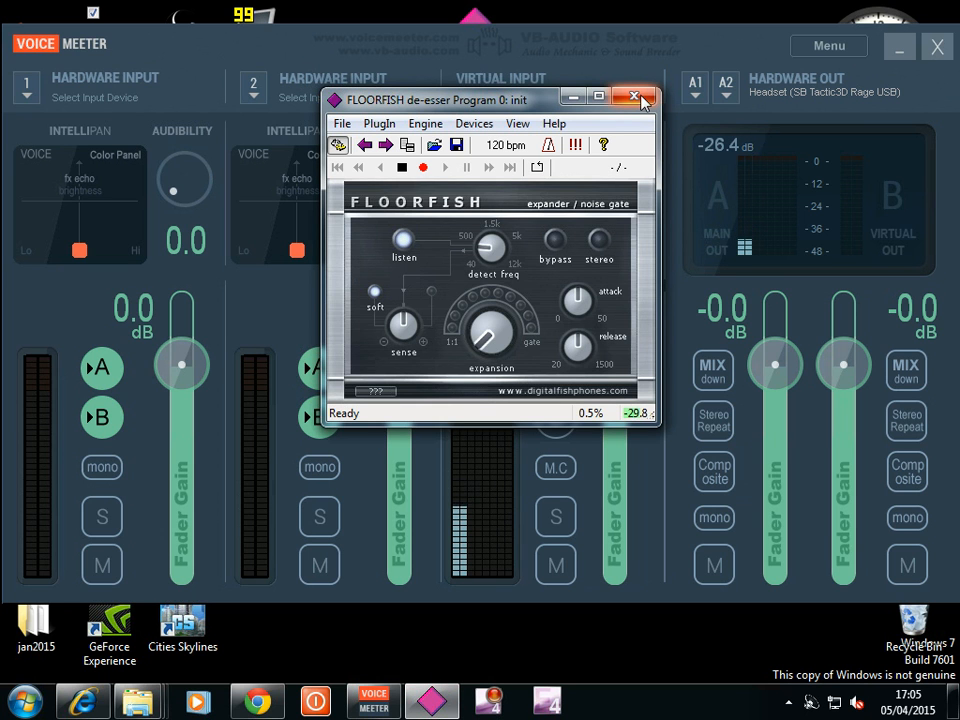
{"action": "mouse_move", "coordinate": [634, 96]}
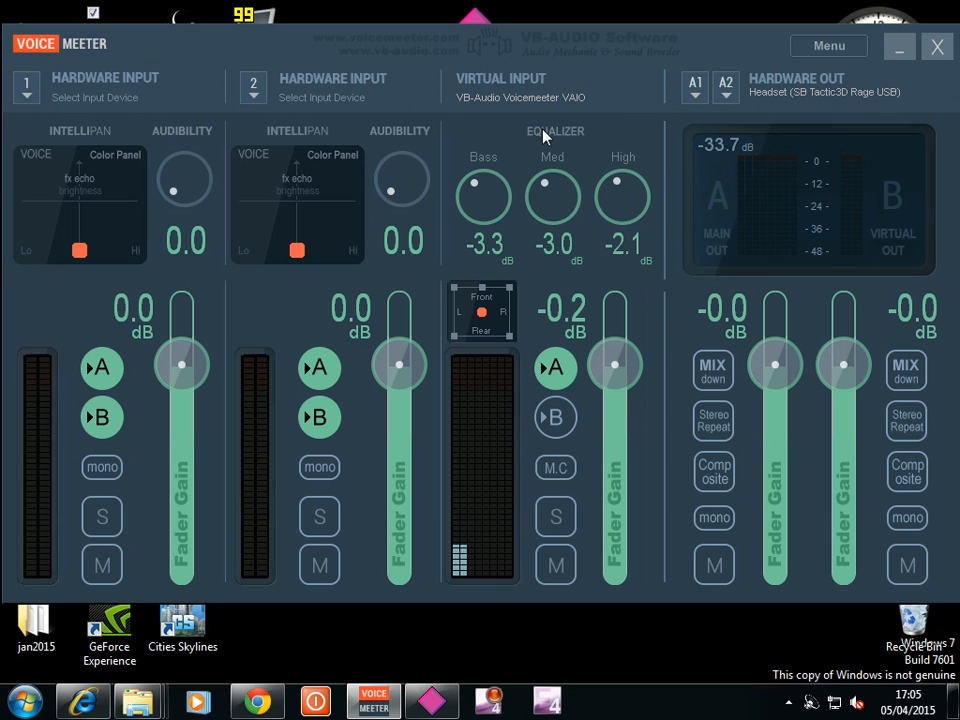
{"action": "mouse_move", "coordinate": [707, 328]}
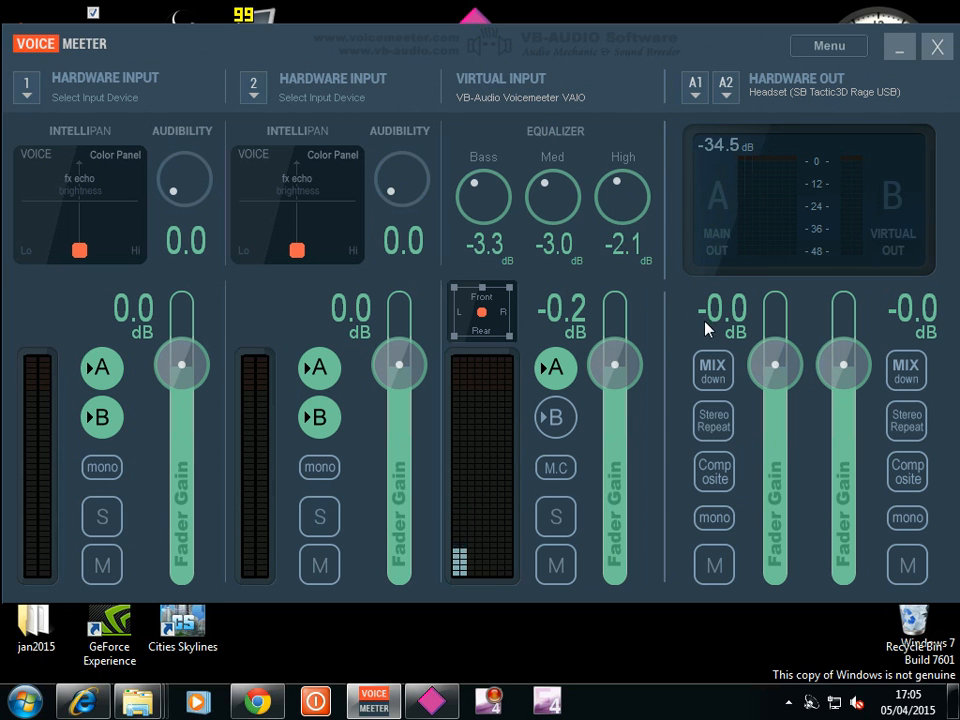
{"action": "mouse_move", "coordinate": [620, 362]}
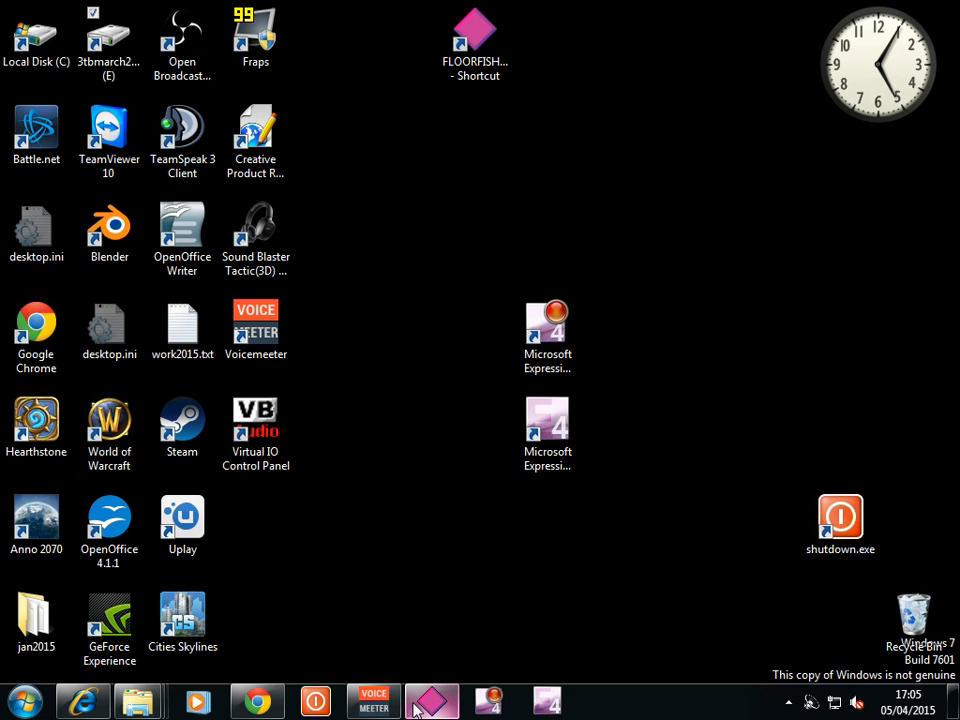
Step: Restore the FLOORFISH noise gate window from the taskbar
{"action": "left_click", "coordinate": [373, 700]}
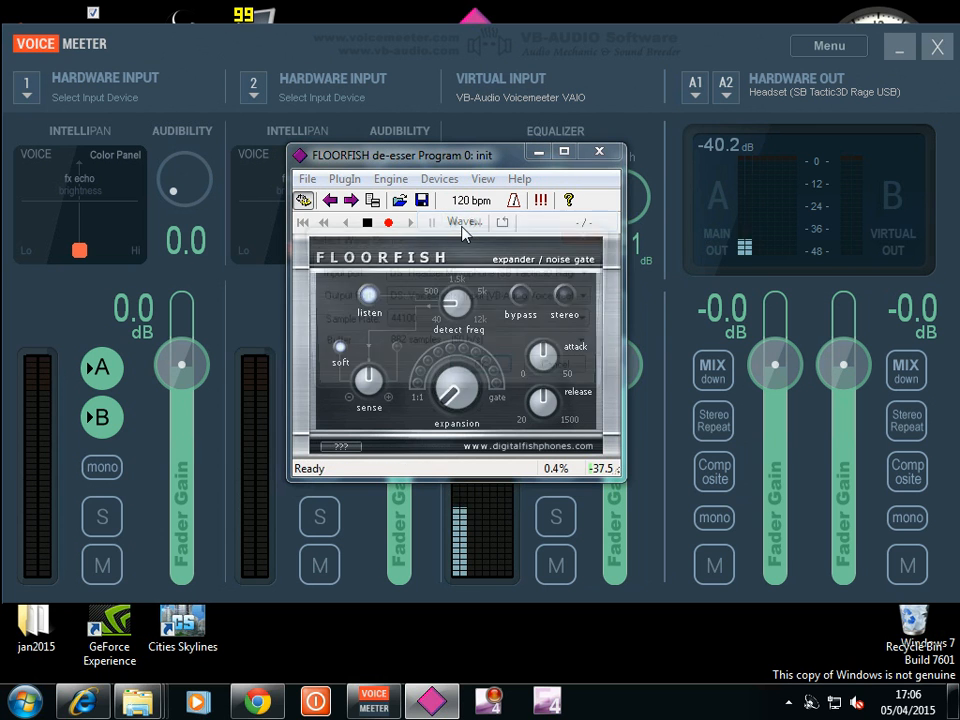
Step: Review the wave ports (headset mic in, VoiceMeeter out), then return to the VoiceMeeter mixer
{"action": "left_click", "coordinate": [463, 222]}
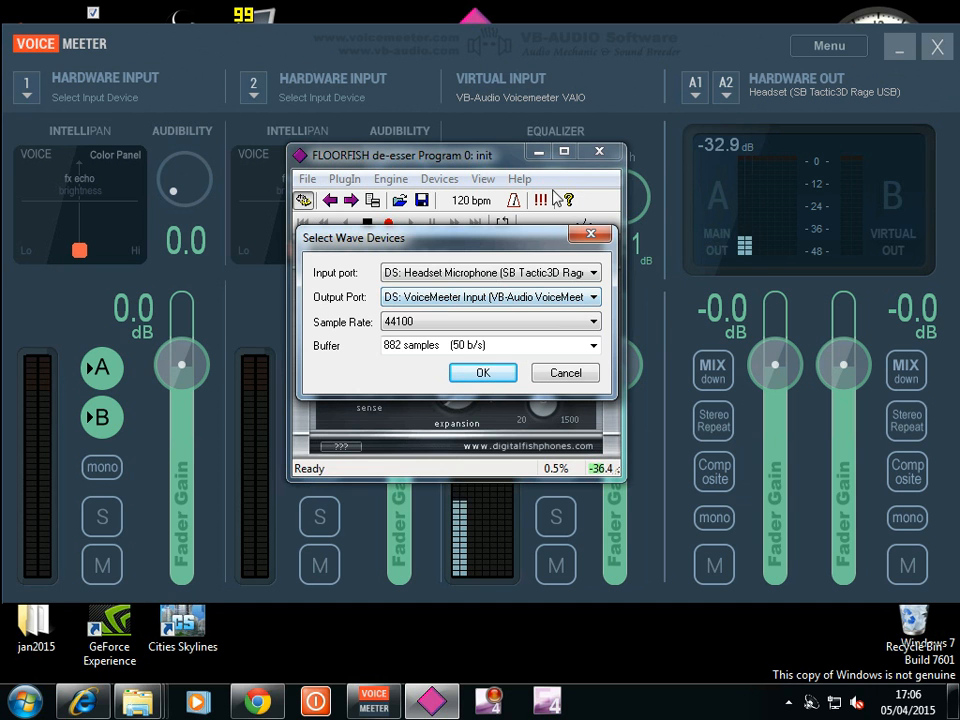
{"action": "left_click", "coordinate": [482, 372]}
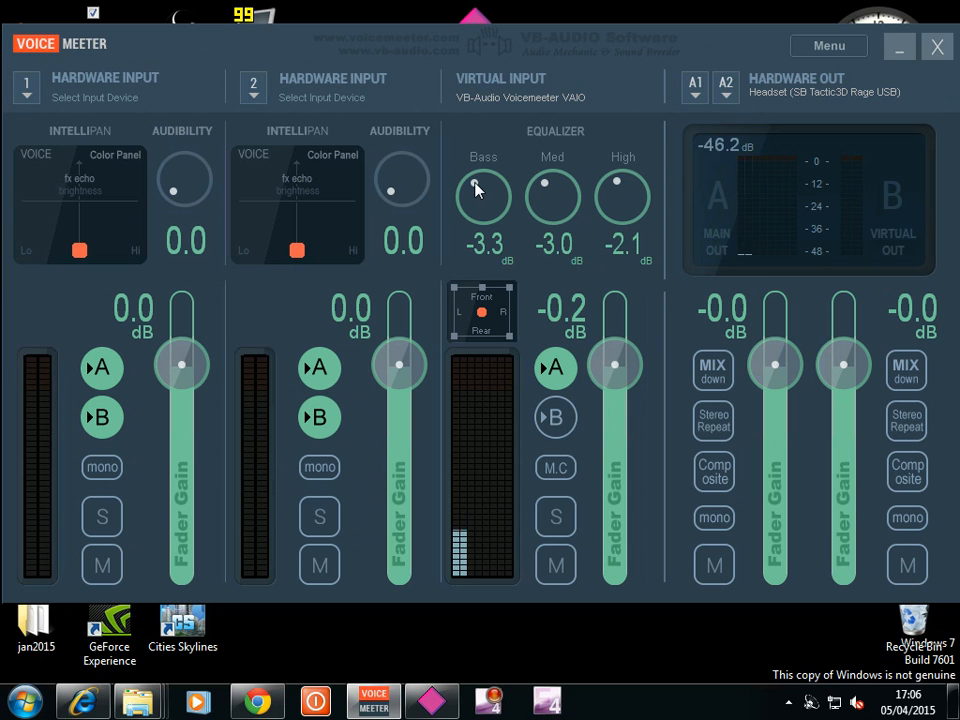
Step: Lower virtual input bass to -3.6 dB, push mids to 12.0 dB, then below zero
{"action": "left_click_drag", "start_coordinate": [483, 190], "coordinate": [483, 160]}
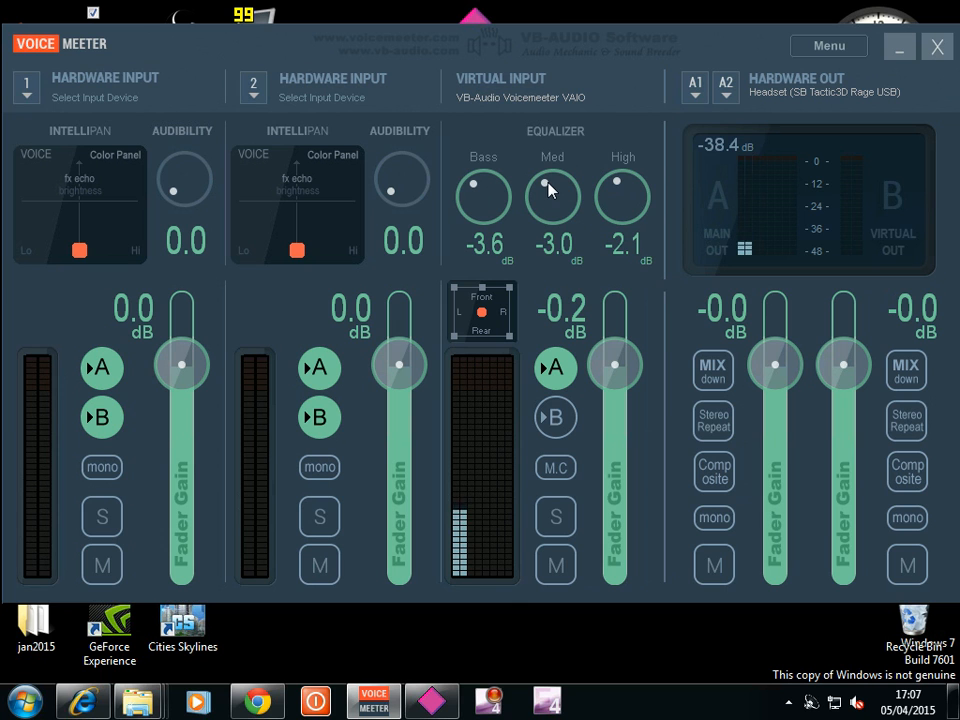
{"action": "left_click_drag", "start_coordinate": [552, 195], "coordinate": [565, 180]}
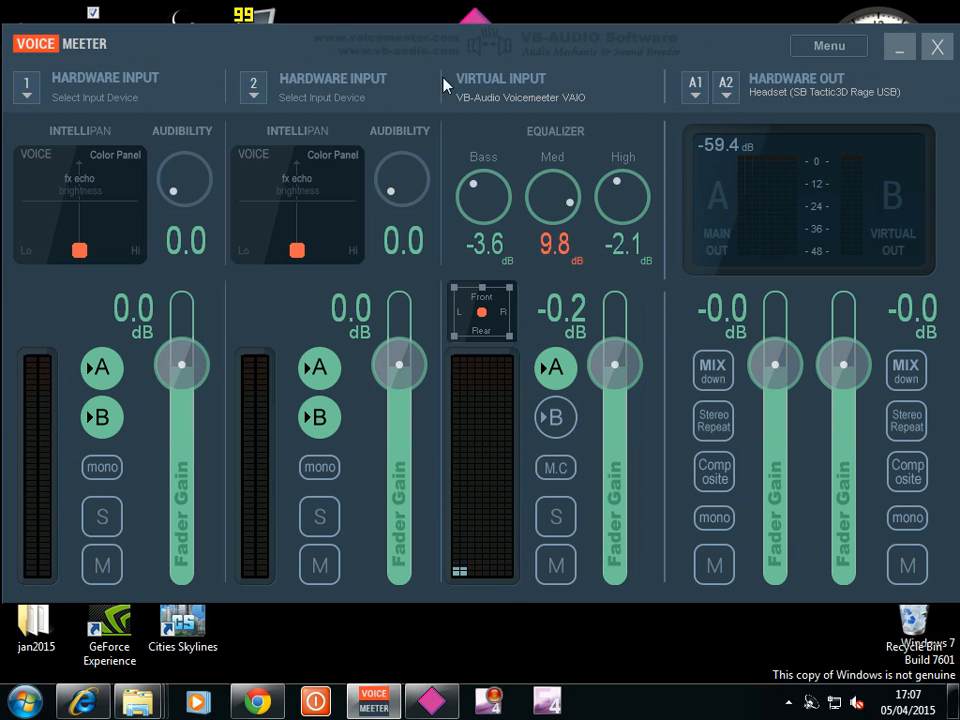
{"action": "left_click_drag", "start_coordinate": [553, 197], "coordinate": [560, 185]}
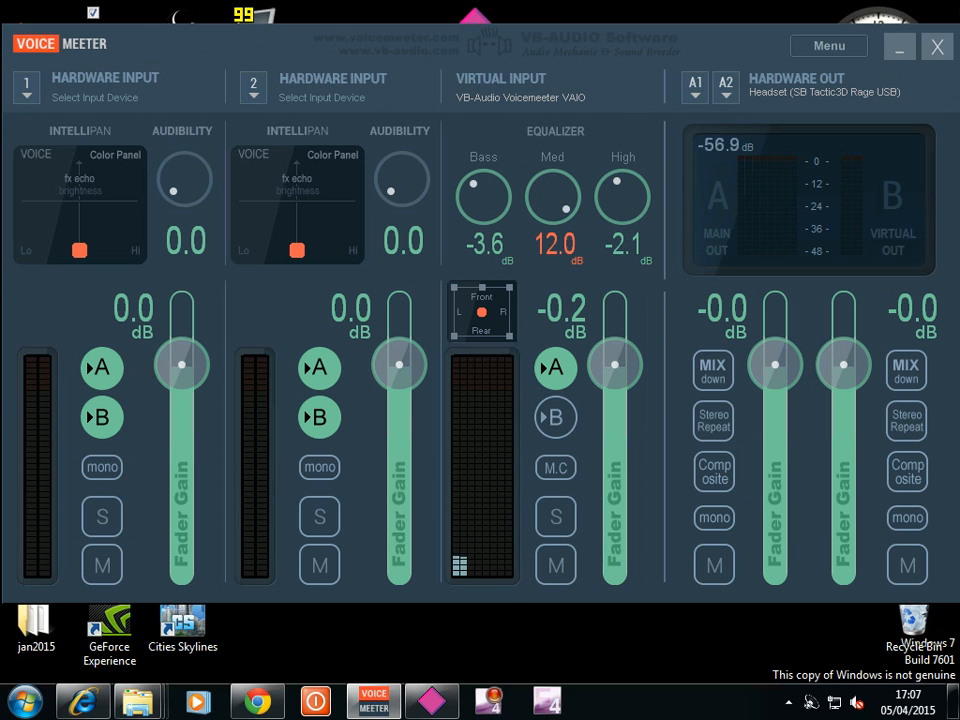
{"action": "left_click_drag", "start_coordinate": [552, 196], "coordinate": [552, 215]}
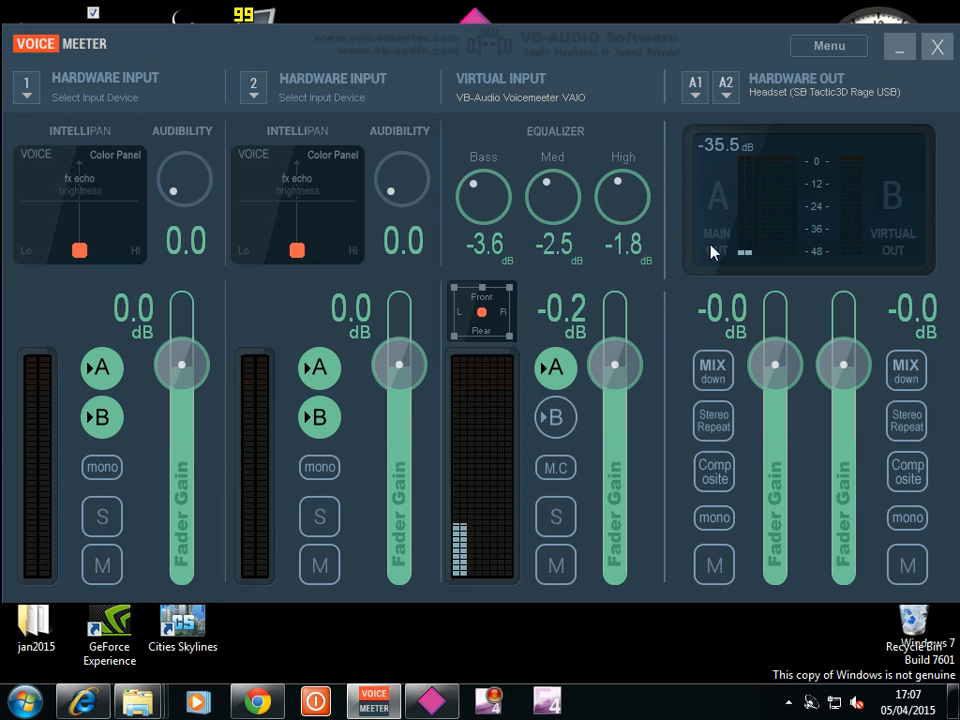
{"action": "mouse_move", "coordinate": [835, 468]}
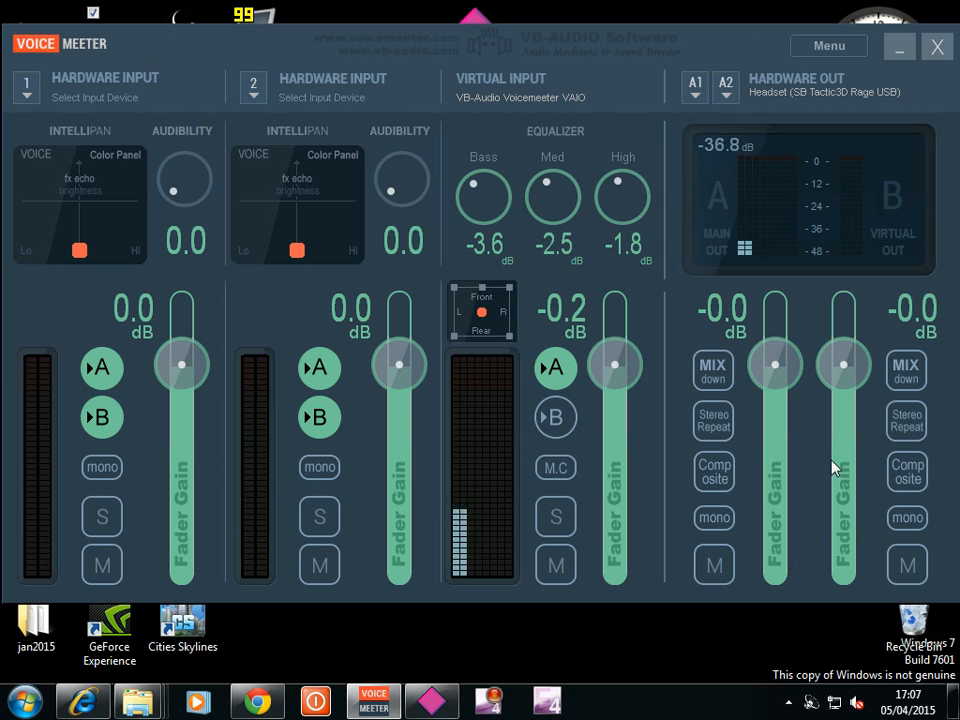
{"action": "mouse_move", "coordinate": [447, 495]}
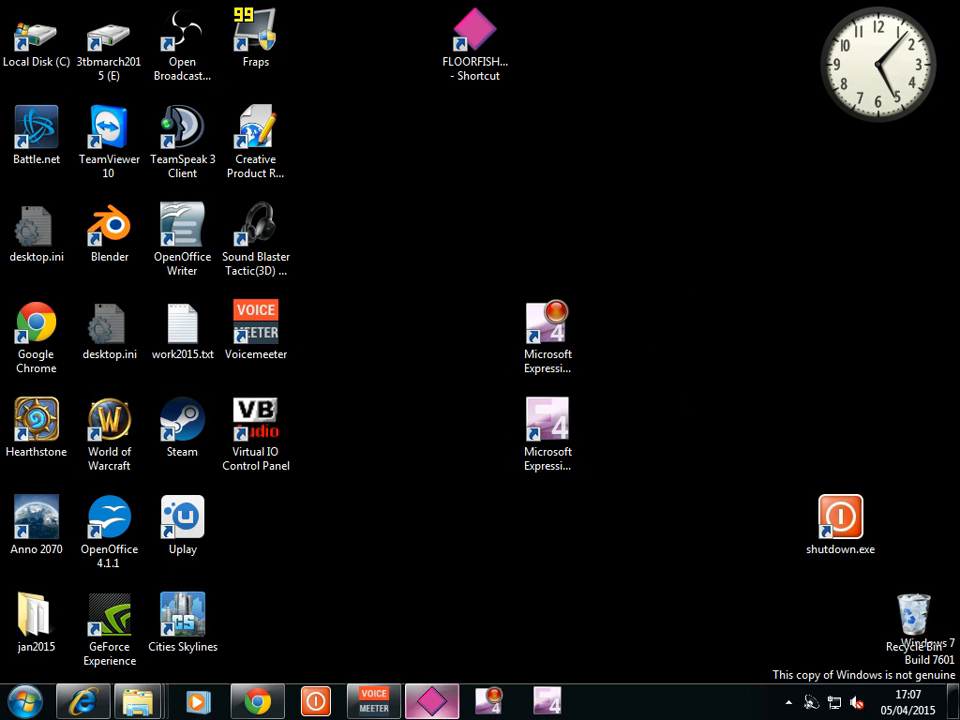
Step: Minimise the VoiceMeeter mixer so the FLOORFISH noise gate window shows
{"action": "left_click", "coordinate": [373, 700]}
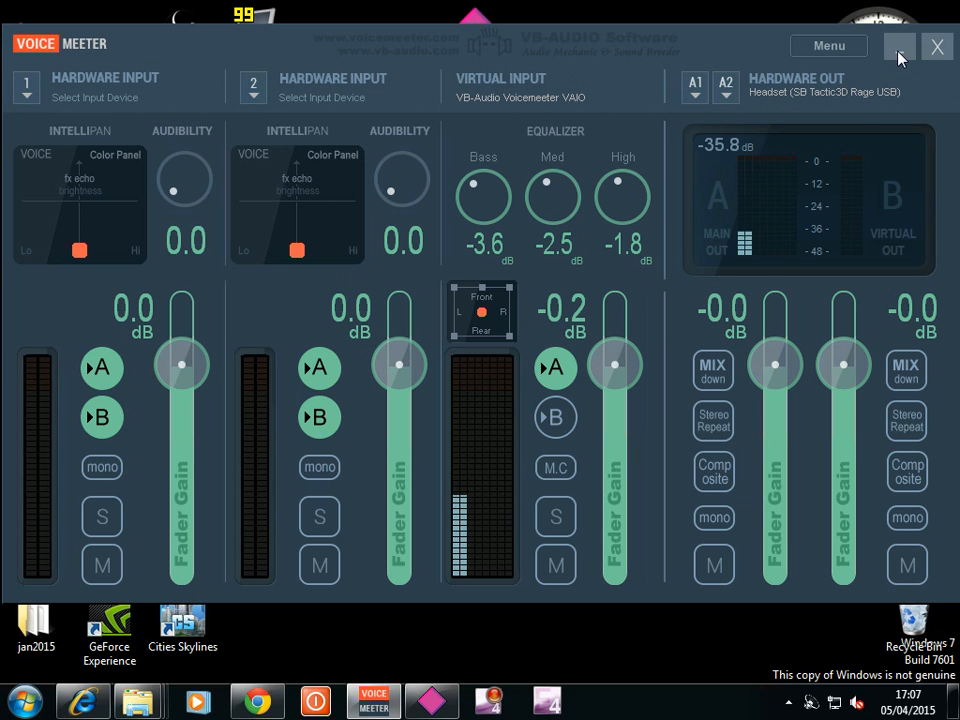
{"action": "left_click", "coordinate": [898, 46]}
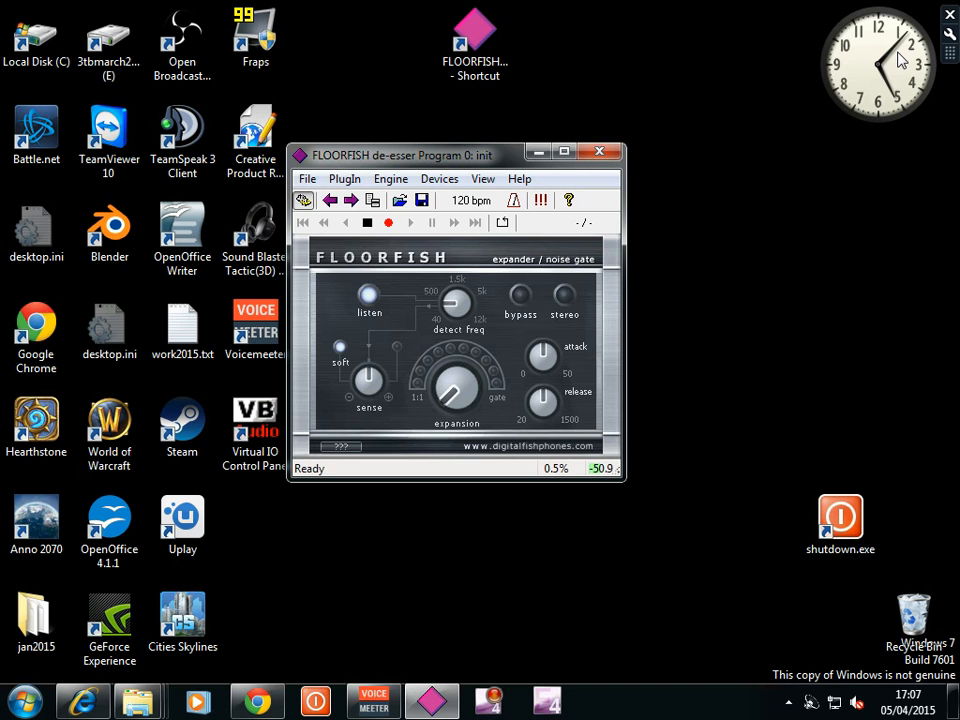